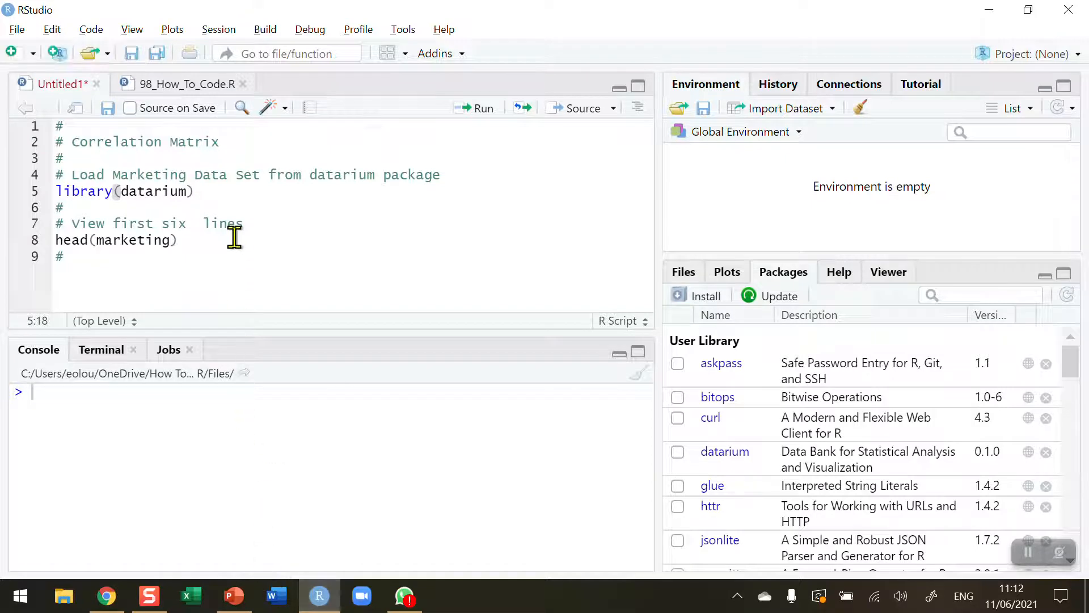
pyautogui.moveTo(219, 194)
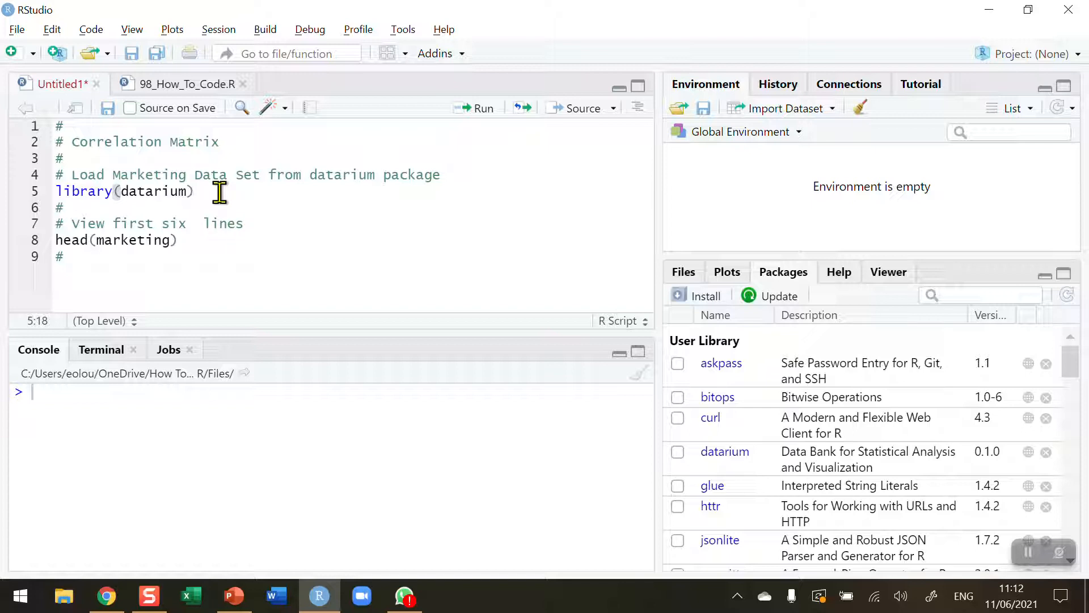
pyautogui.moveTo(809, 295)
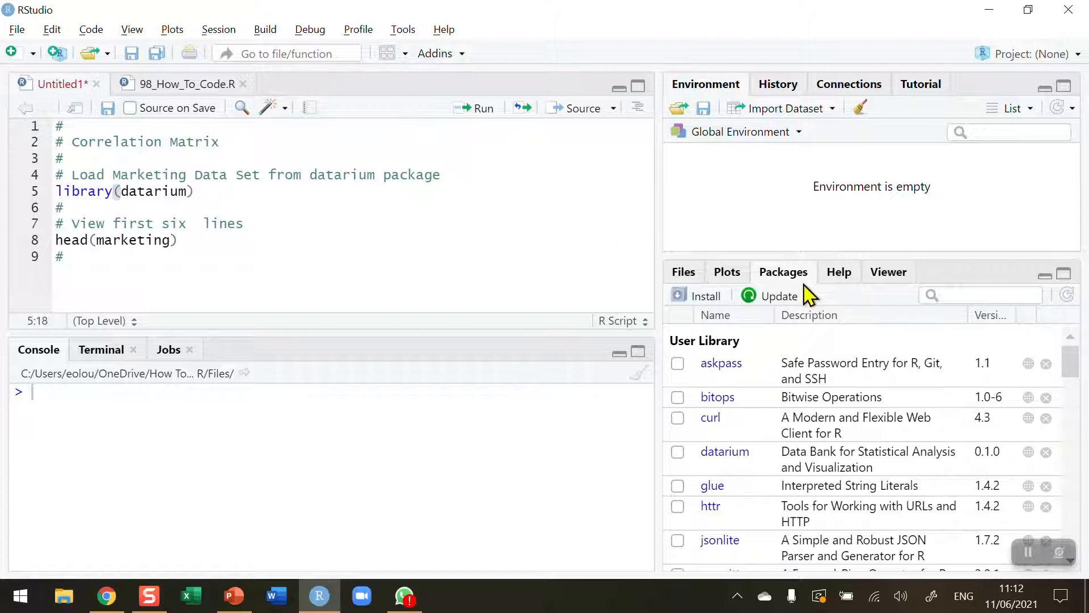
pyautogui.moveTo(794, 281)
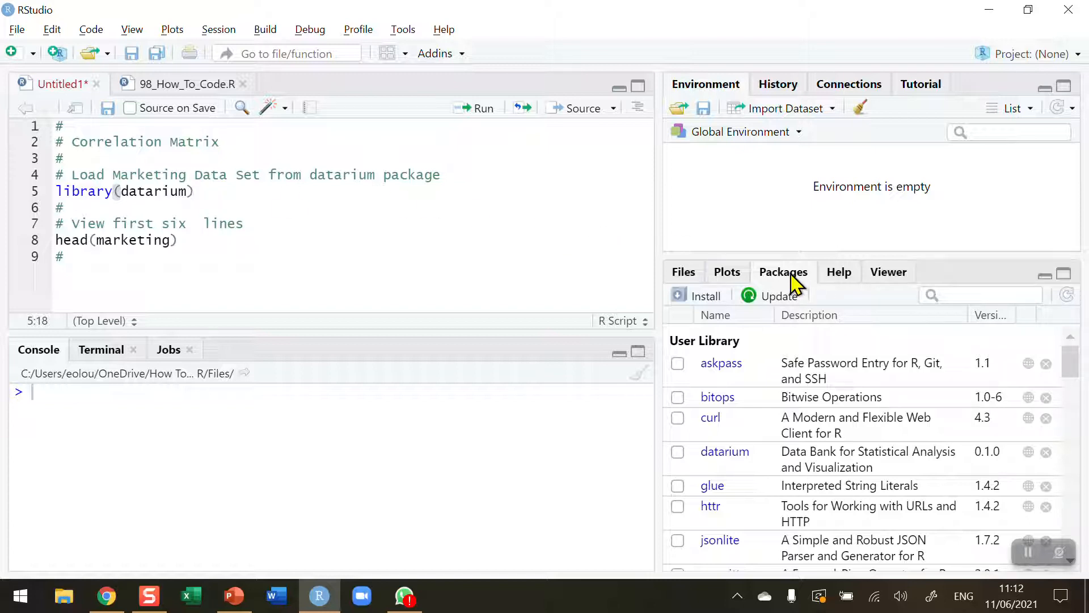
# - Search the Install Packages dialog for 'datarium' and close it without installing
pyautogui.click(704, 295)
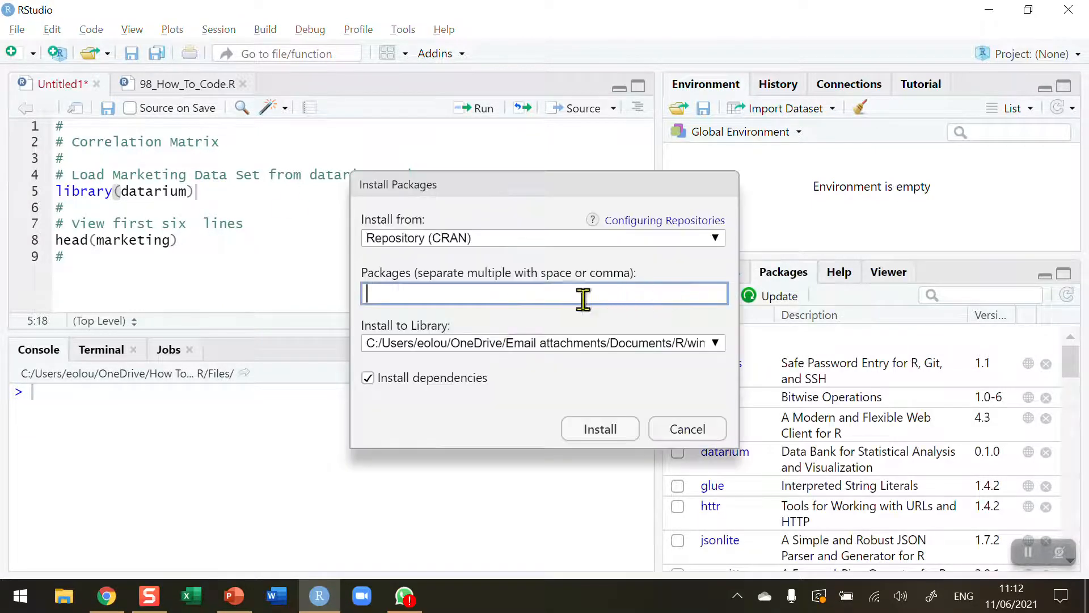
pyautogui.write('data')
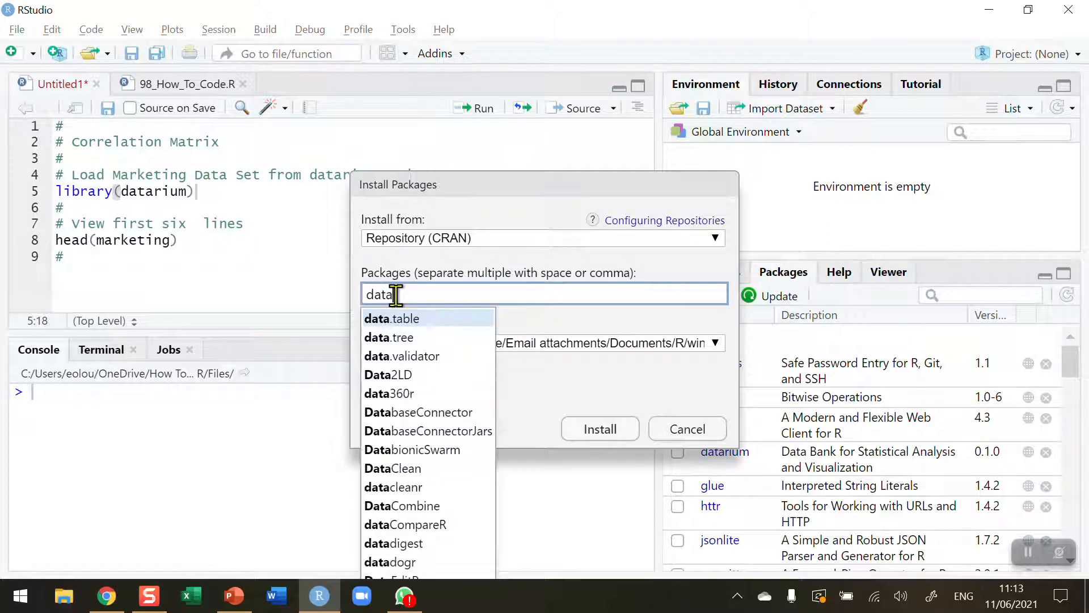
pyautogui.write('rium')
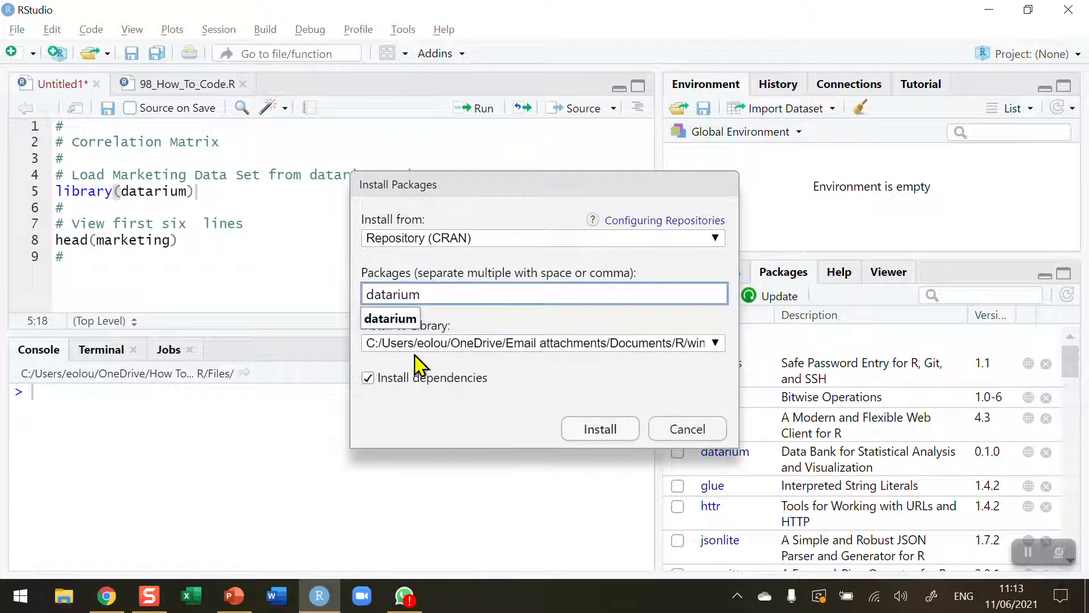
pyautogui.moveTo(847, 428)
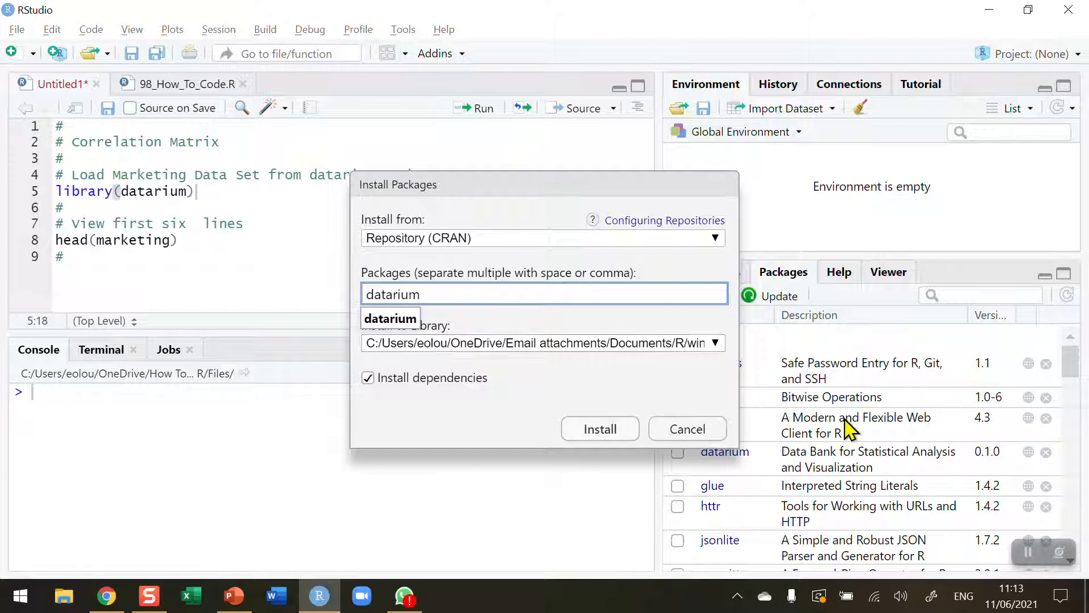
pyautogui.moveTo(688, 429)
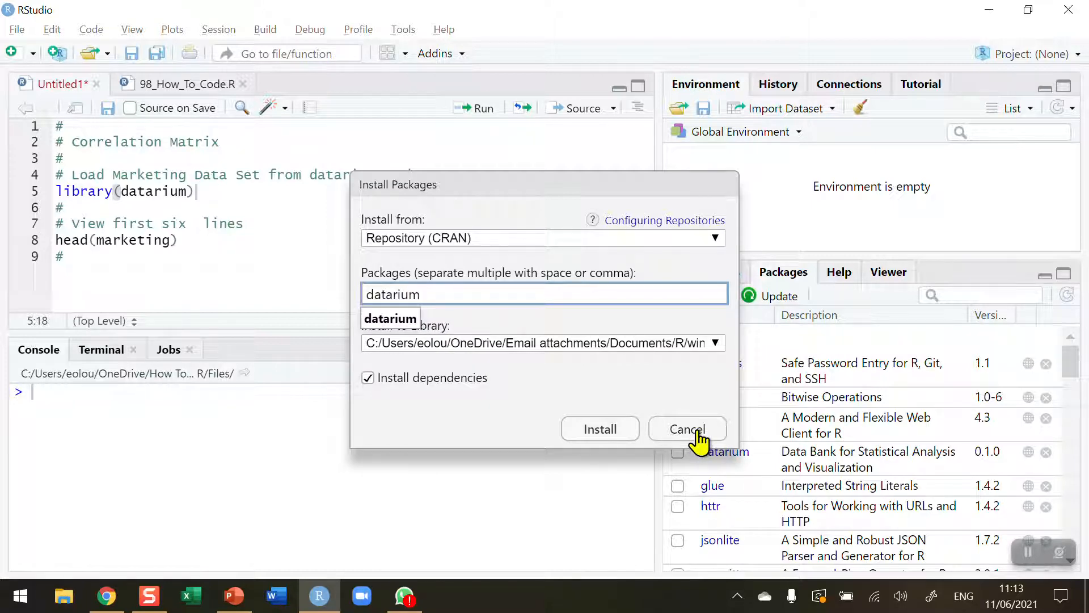
pyautogui.click(686, 429)
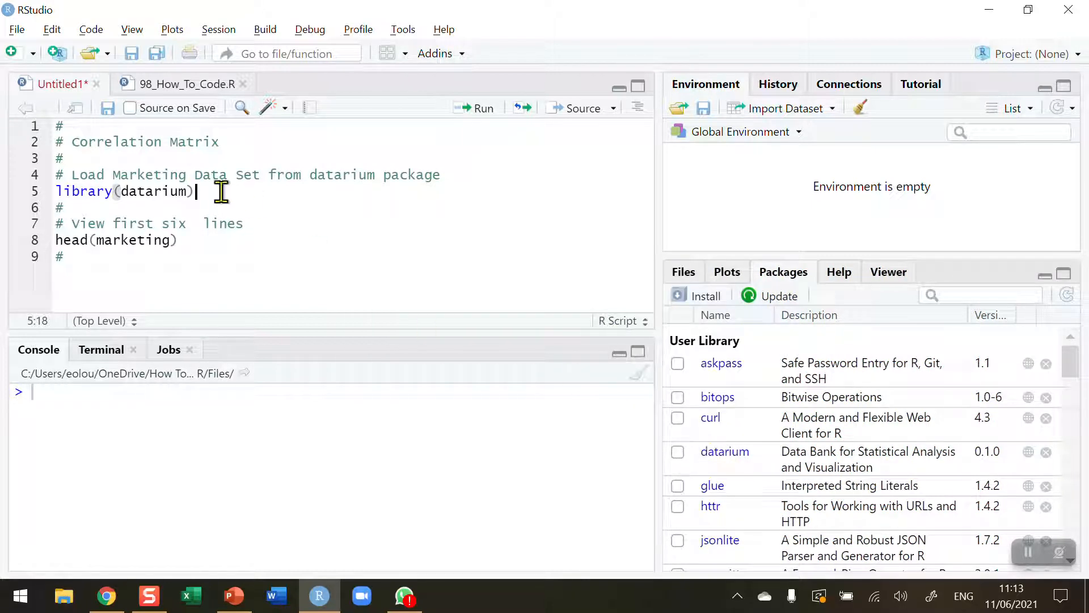
pyautogui.moveTo(482, 111)
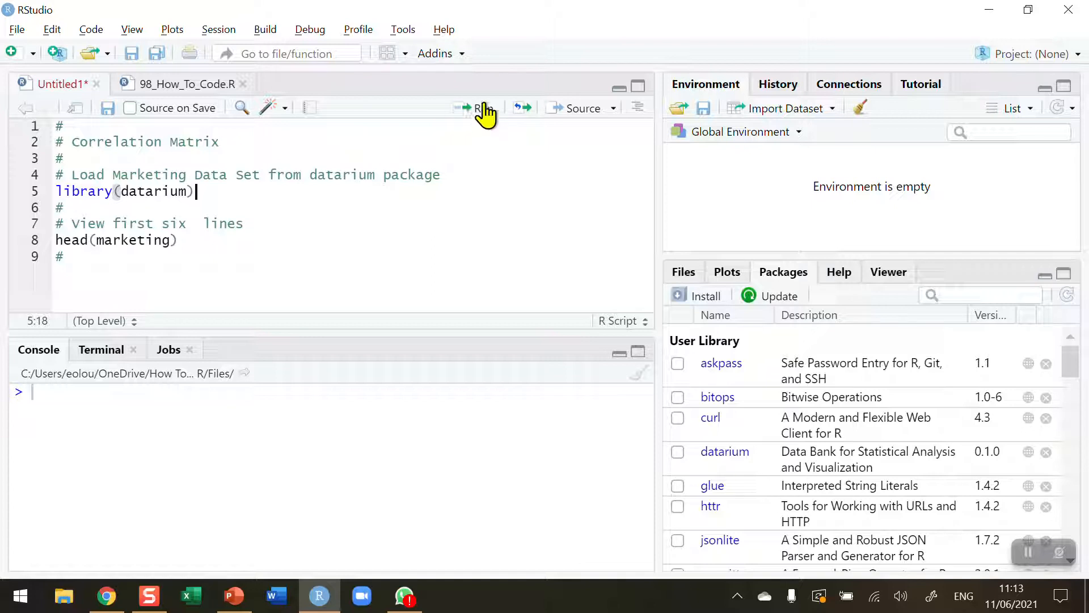
pyautogui.moveTo(482, 108)
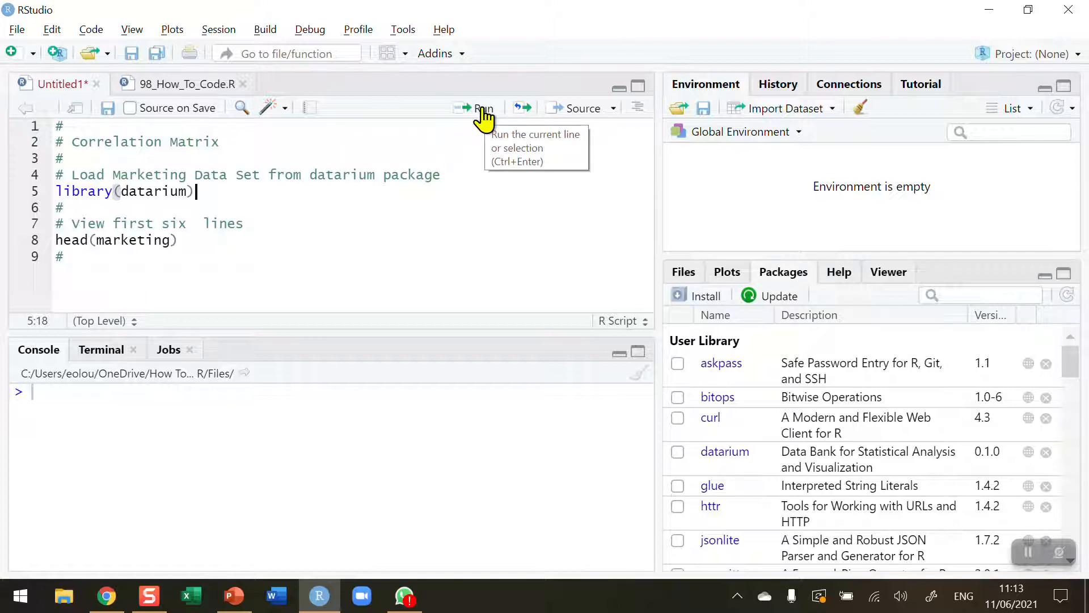
# - Run the opening lines so library(datarium) loads the package
pyautogui.click(482, 107)
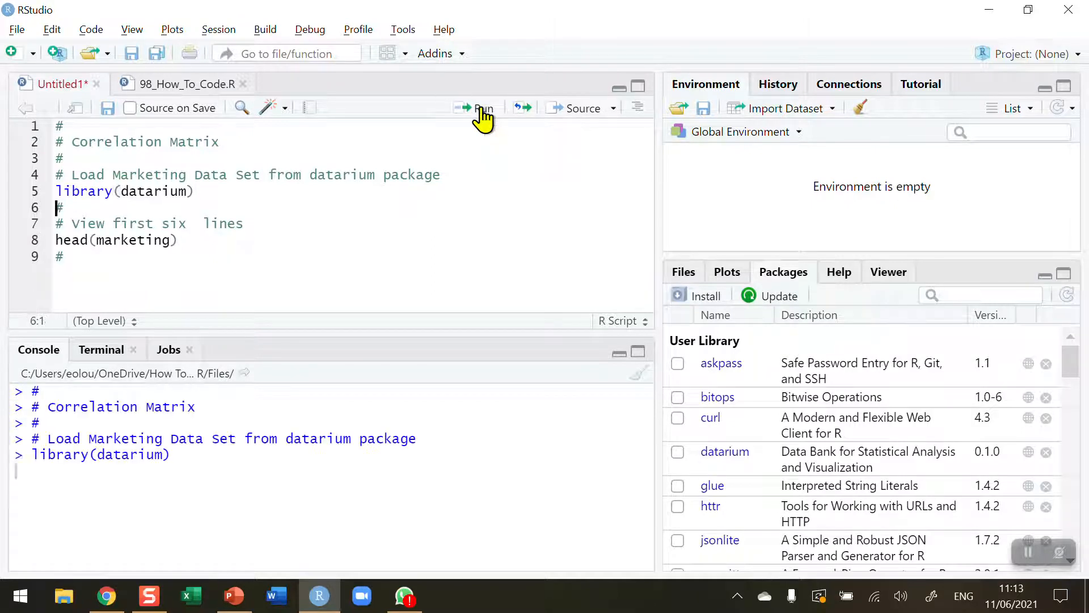
pyautogui.click(481, 108)
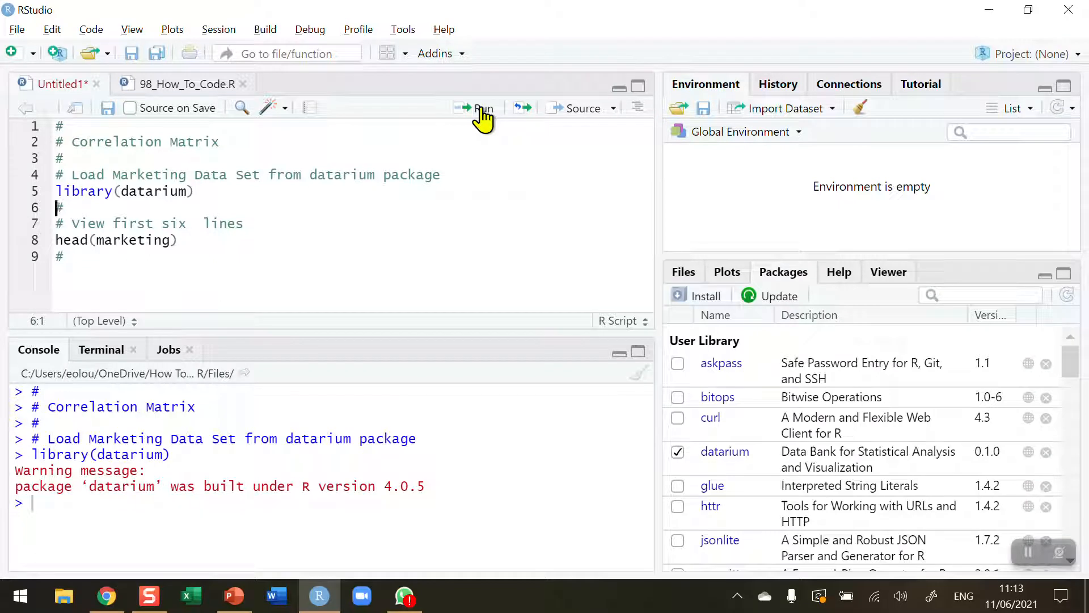
pyautogui.moveTo(353, 501)
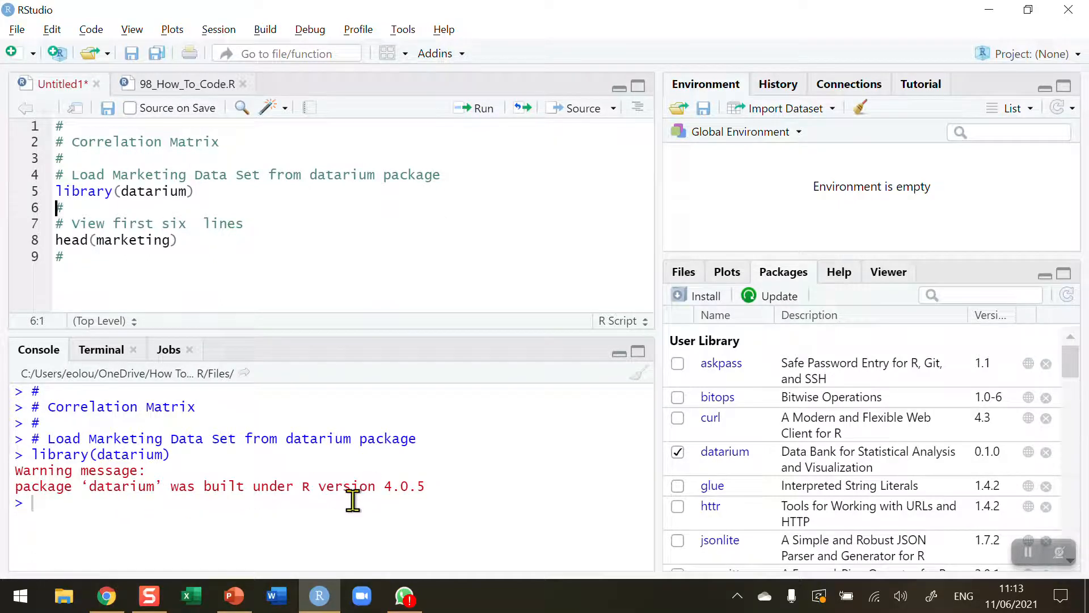
pyautogui.moveTo(280, 263)
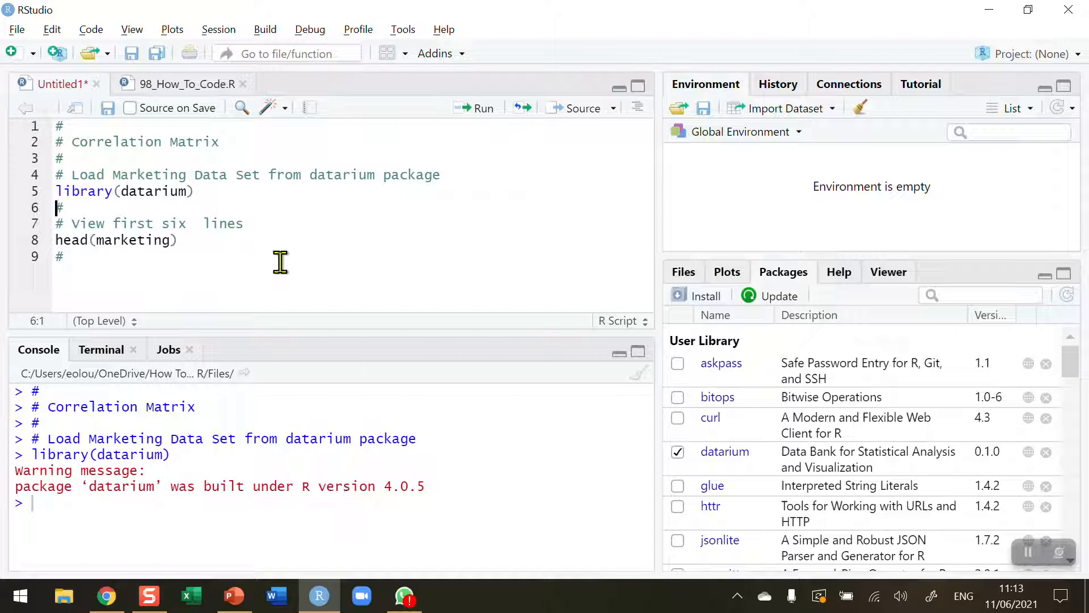
pyautogui.moveTo(228, 249)
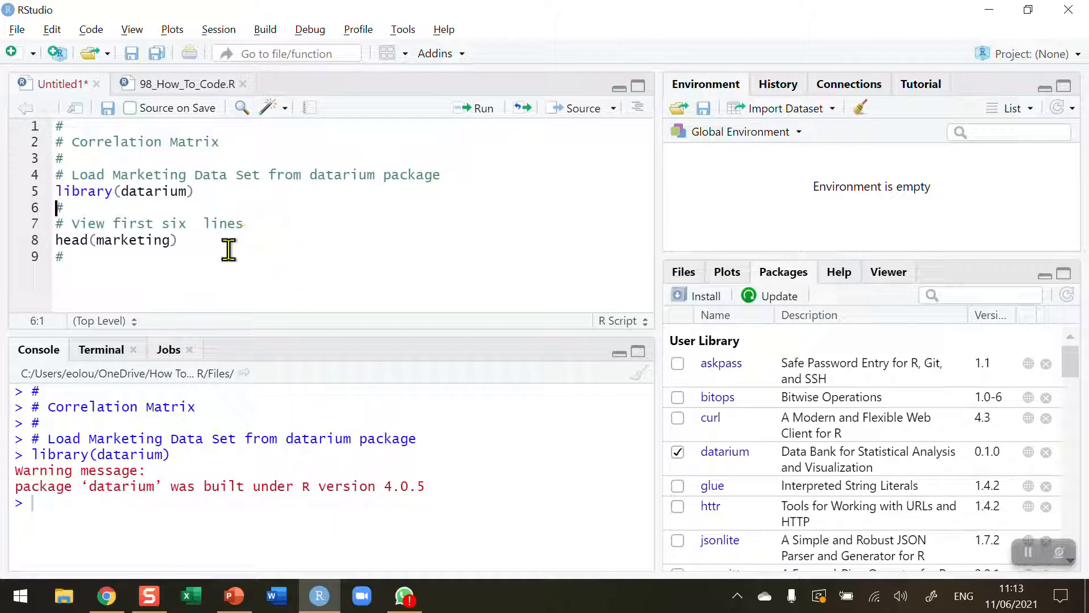
pyautogui.moveTo(199, 240)
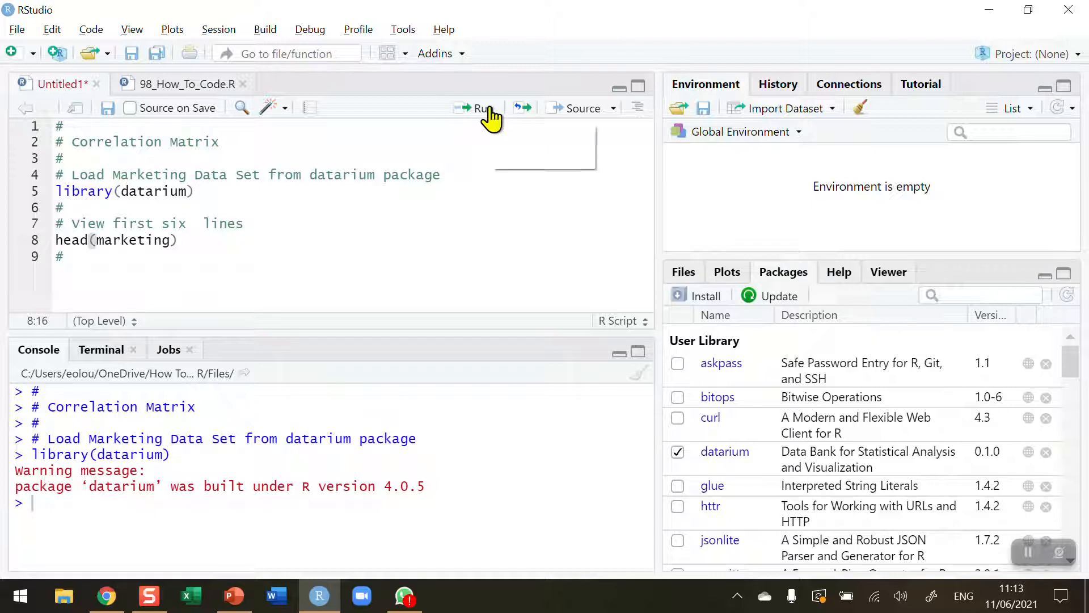
pyautogui.moveTo(482, 107)
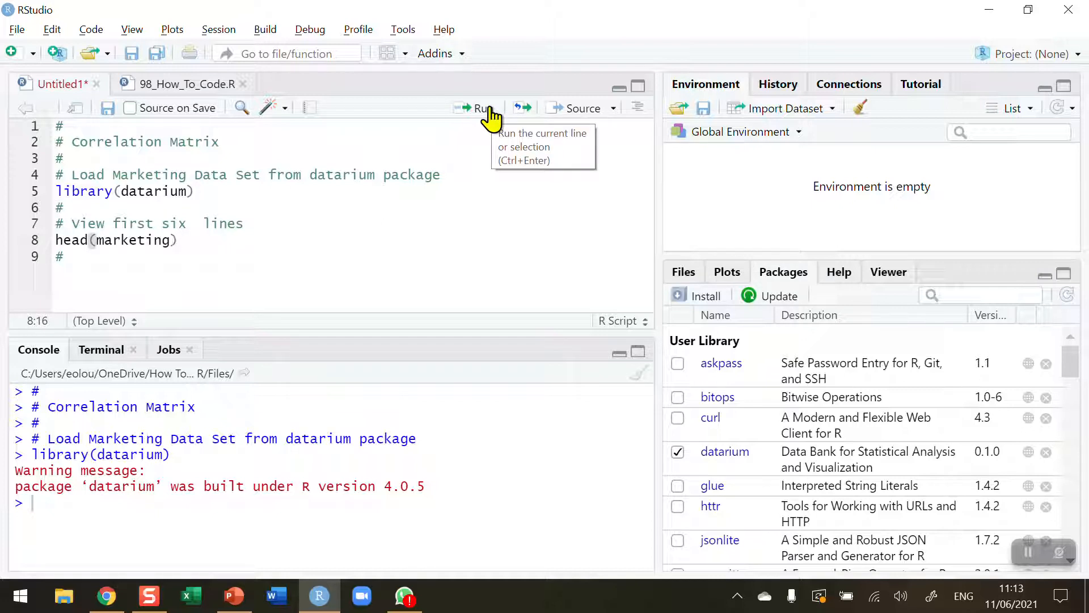
# - Run head(marketing) to print the first six rows of youtube, facebook, newspaper and sales
pyautogui.click(479, 108)
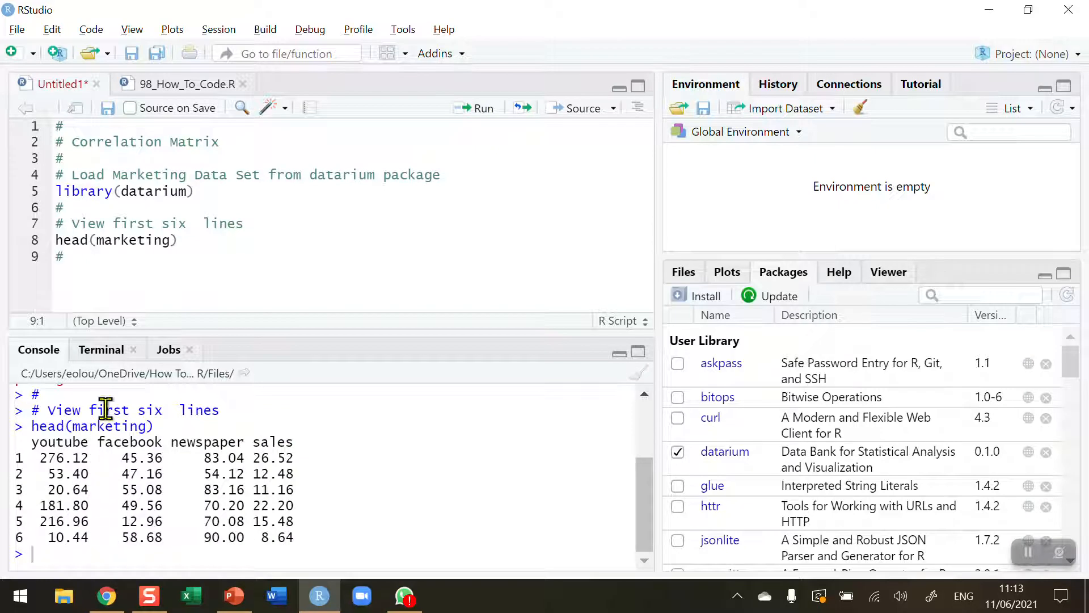
pyautogui.moveTo(252, 487)
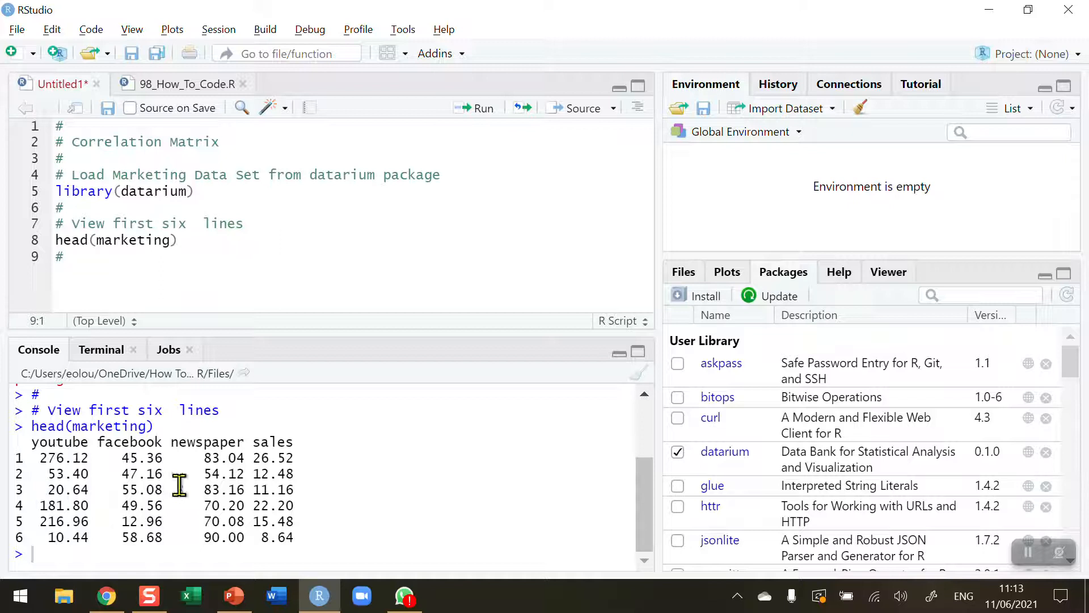
pyautogui.moveTo(113, 483)
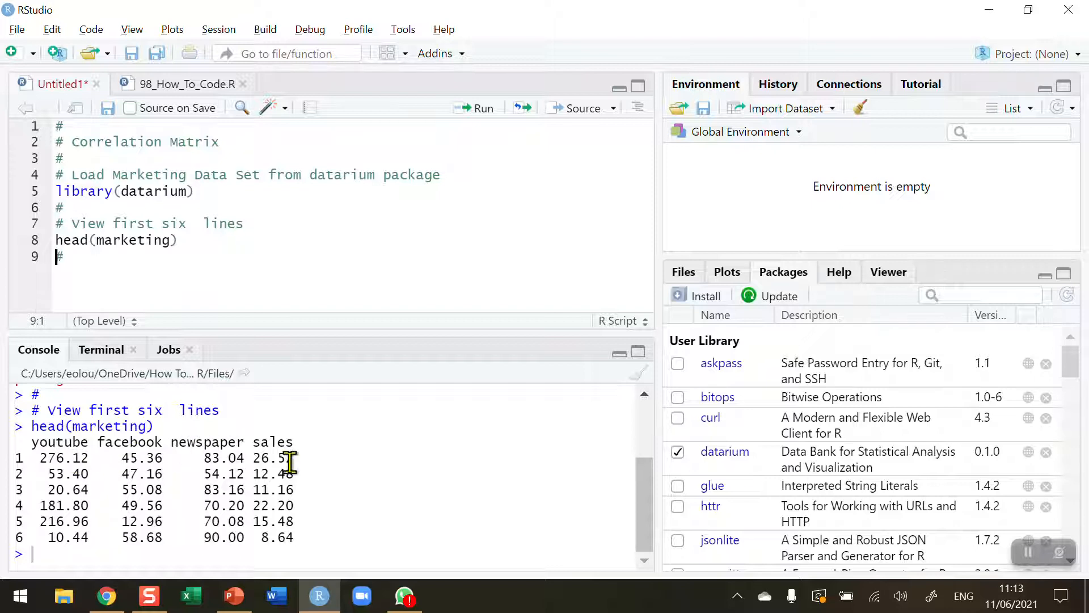
pyautogui.moveTo(49, 457)
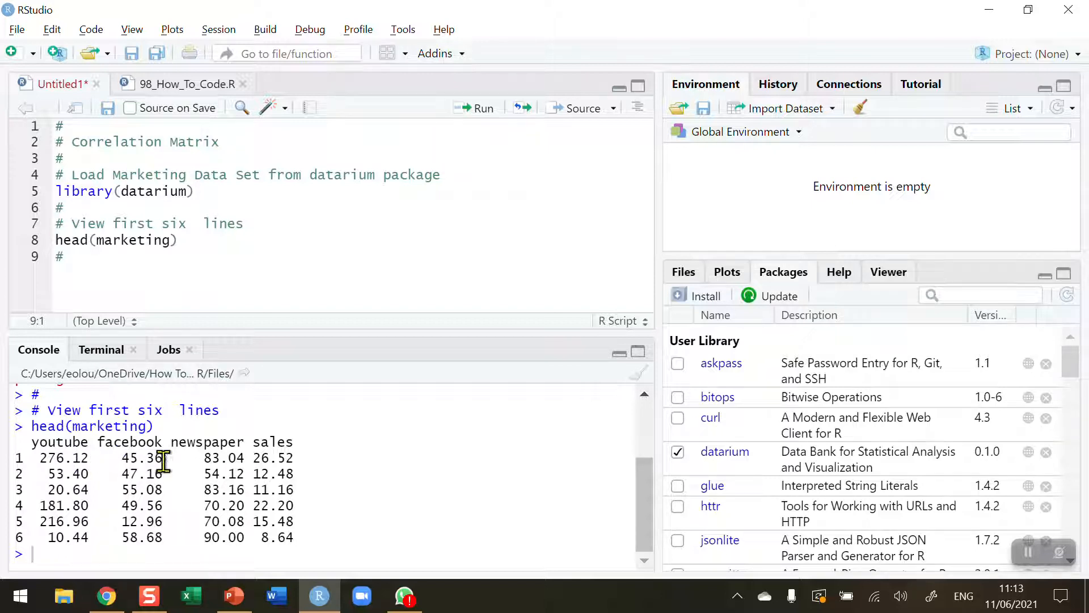
pyautogui.moveTo(171, 459)
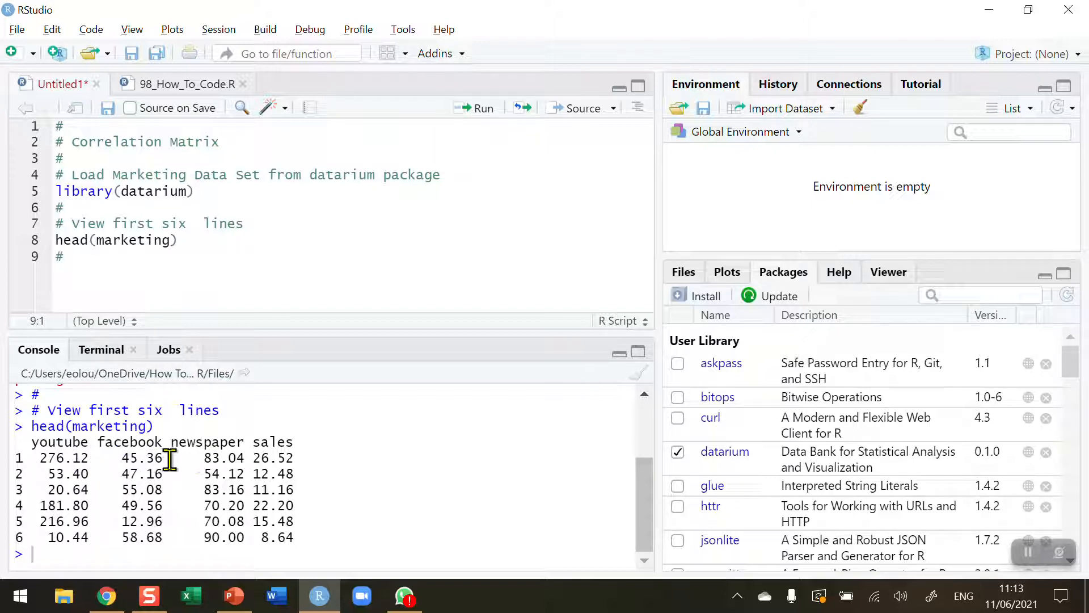
pyautogui.moveTo(97, 326)
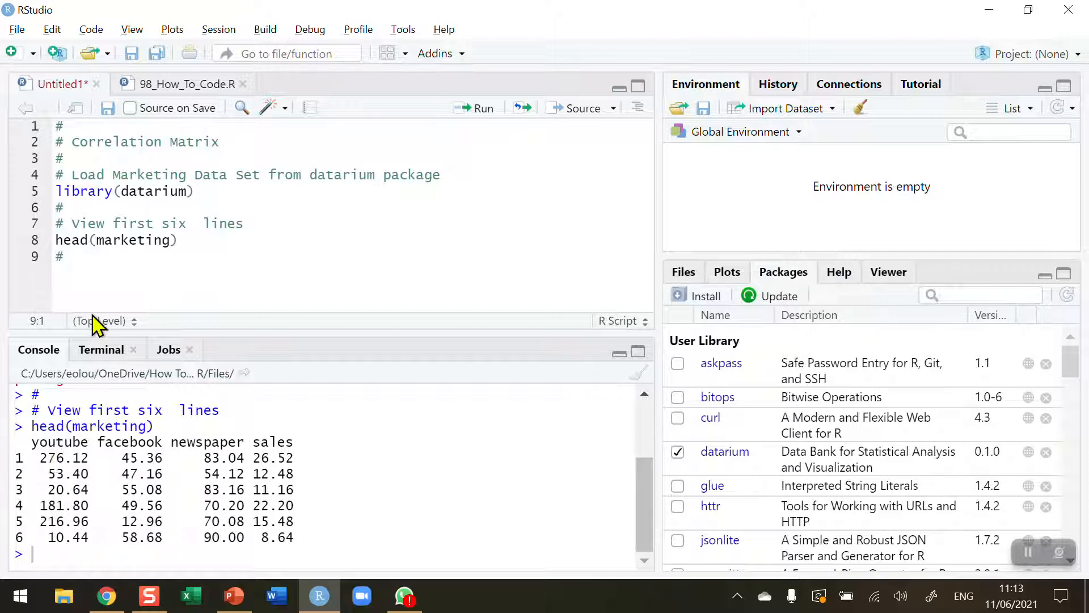
pyautogui.moveTo(95, 281)
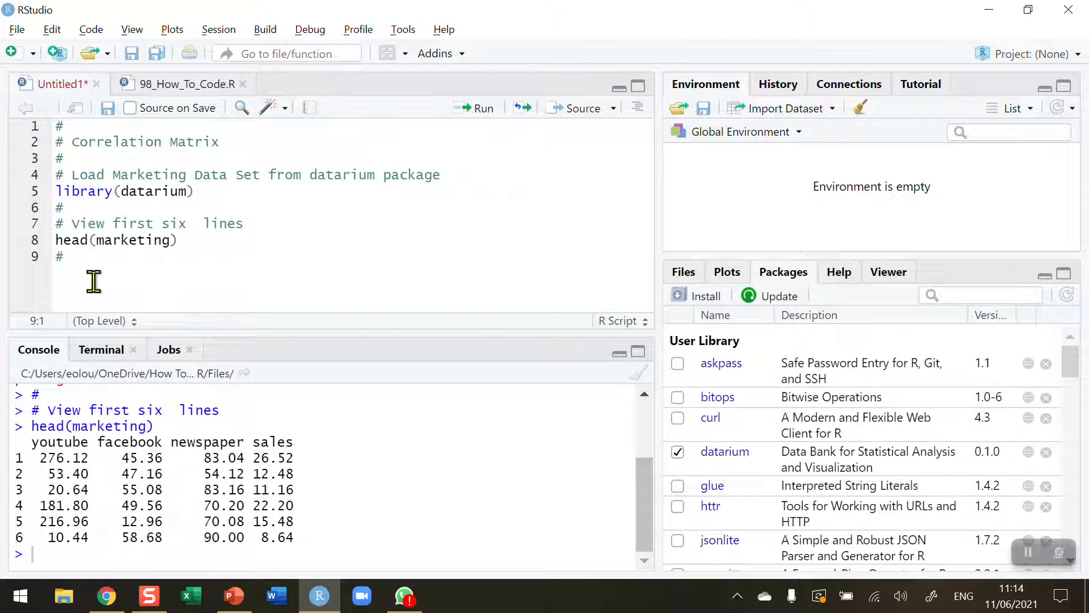
pyautogui.moveTo(68, 303)
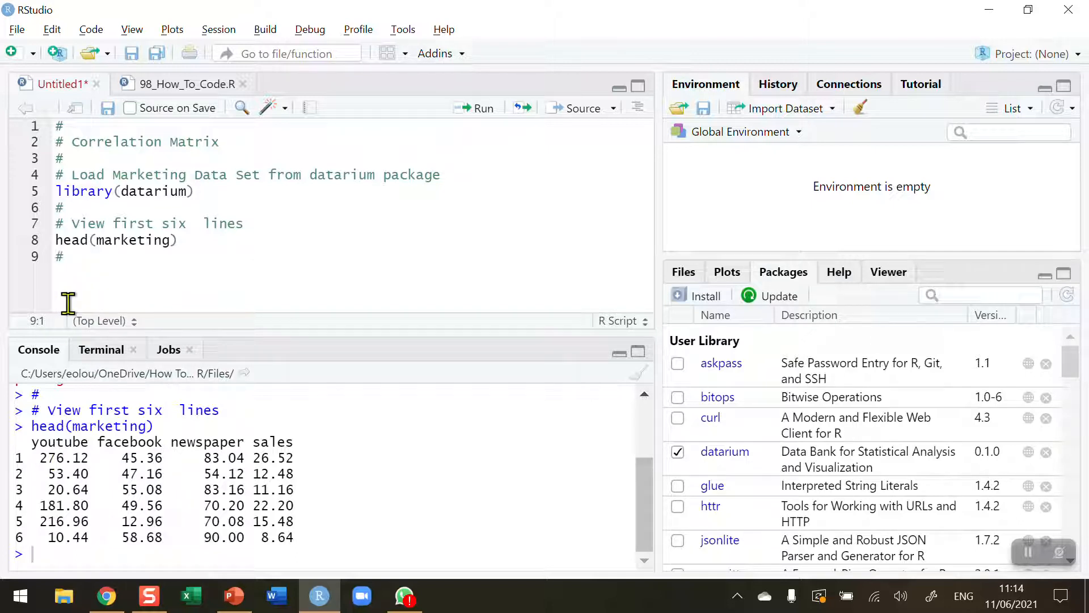
pyautogui.moveTo(68, 462)
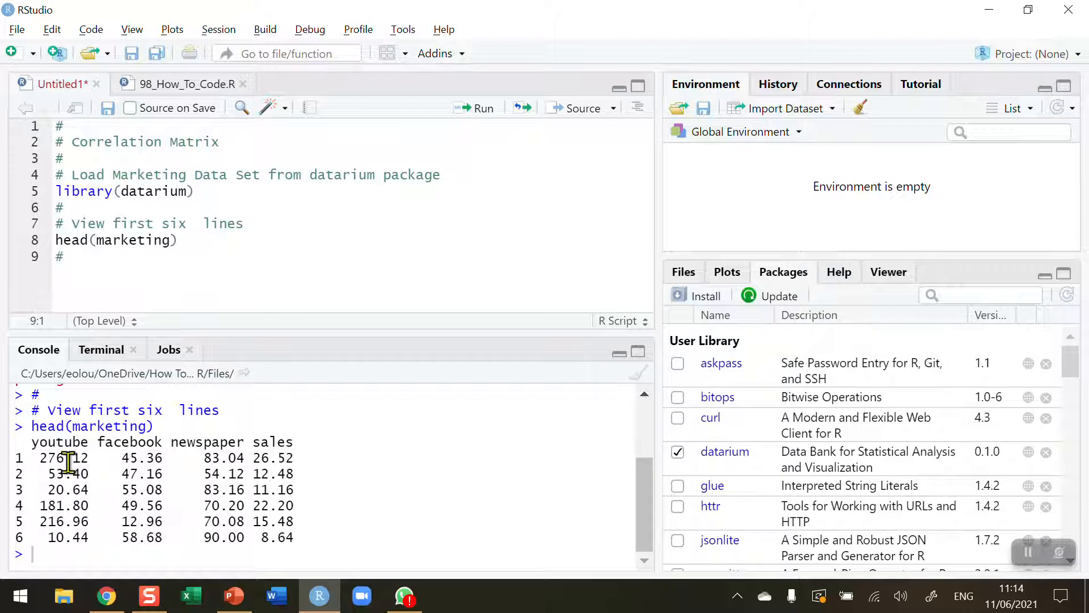
pyautogui.moveTo(213, 461)
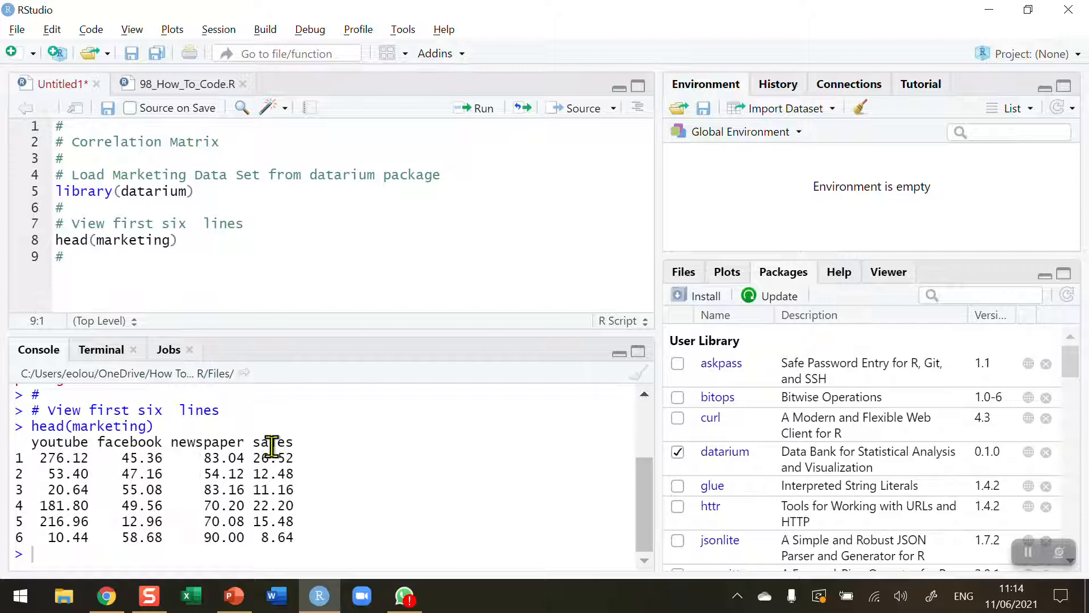
pyautogui.moveTo(265, 476)
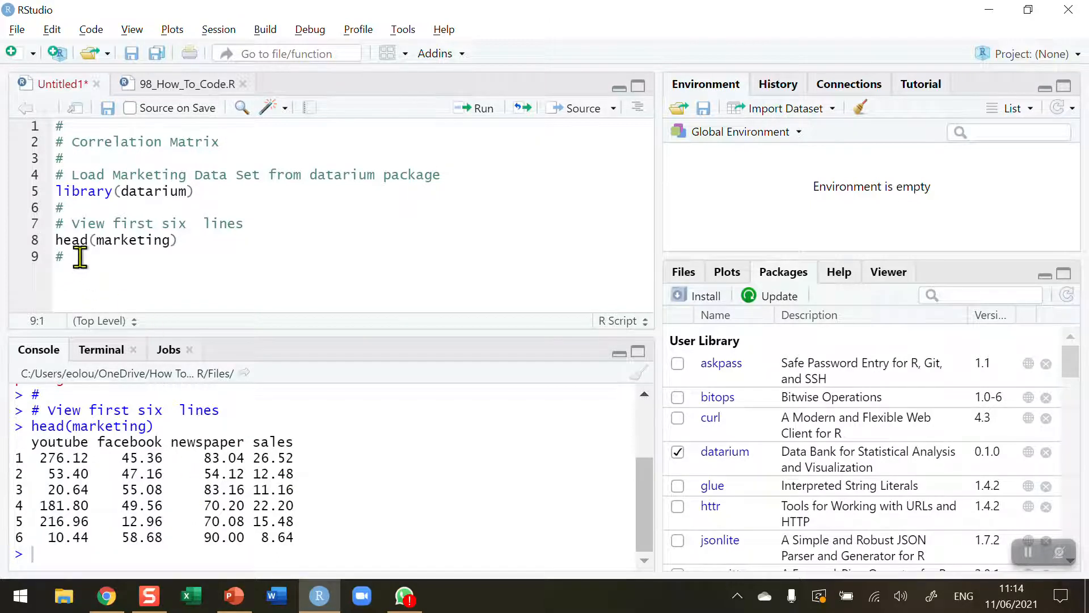
# - Add cor(marketing$youtube, marketing$facebook) on line 10 and run it, giving 0.05480866
pyautogui.press('Return')
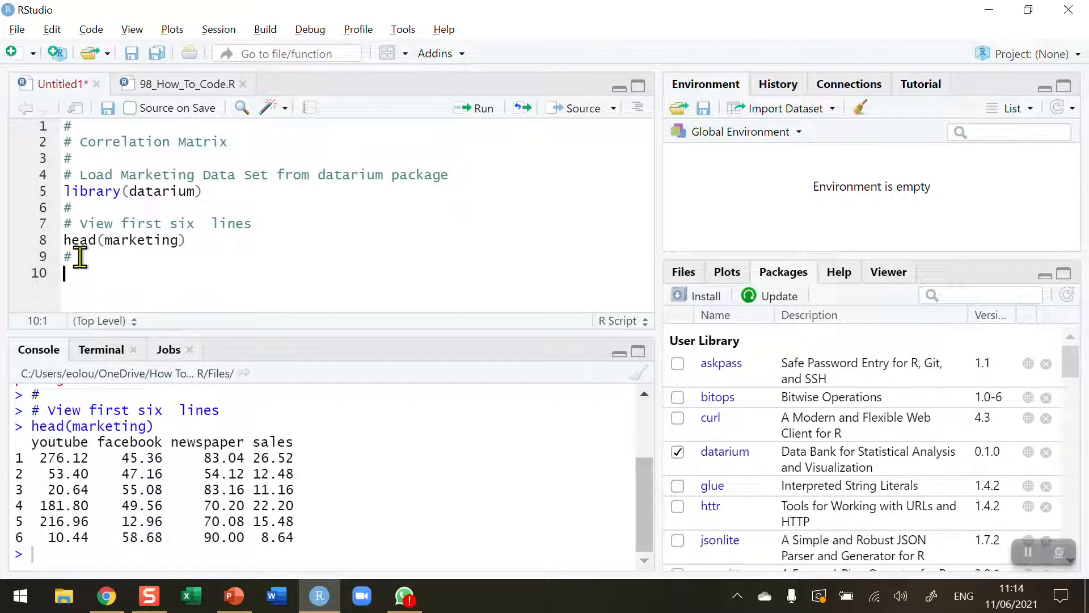
pyautogui.write('c')
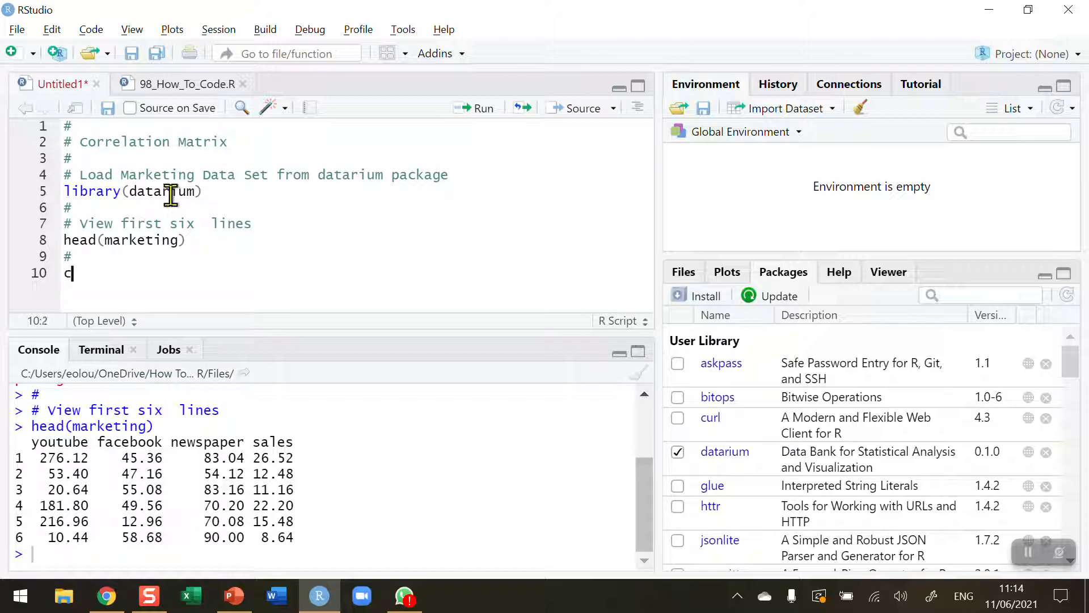
pyautogui.write('or(')
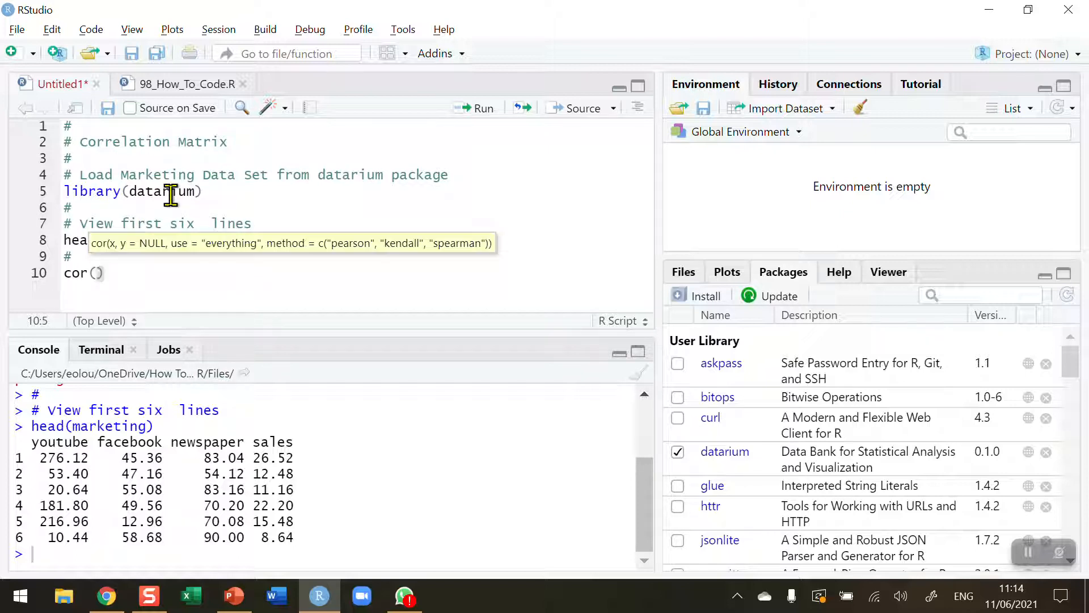
pyautogui.write('marketing')
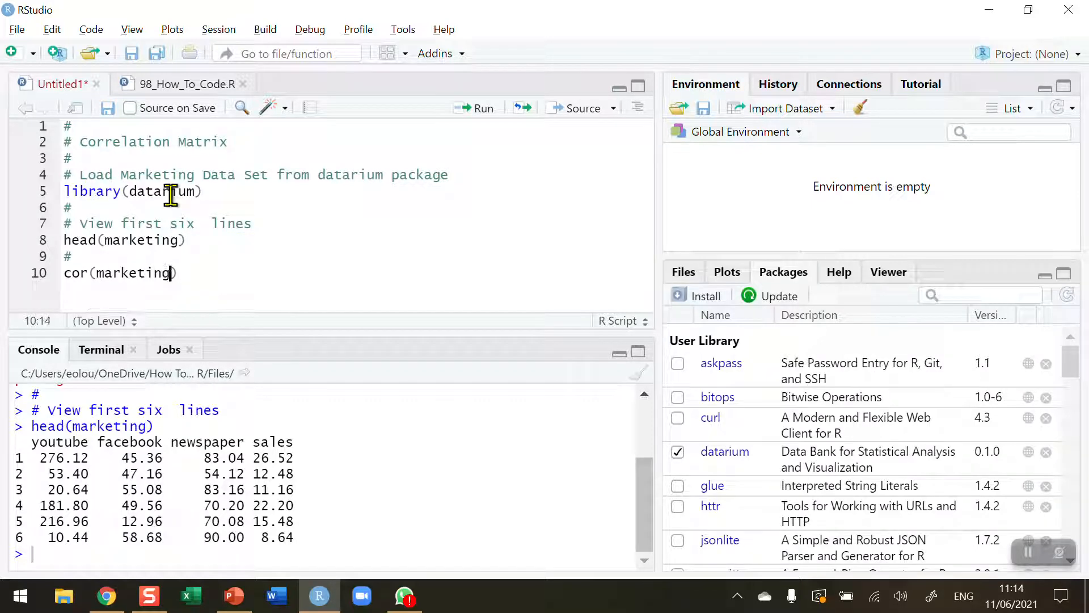
pyautogui.write('$youtube,')
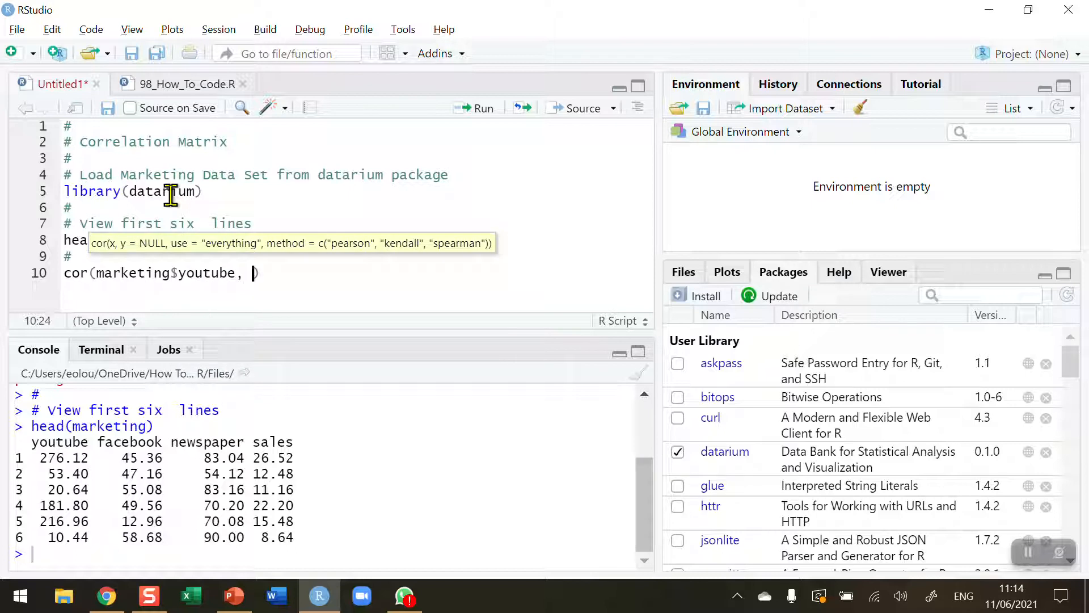
pyautogui.write('marketing$facebook')
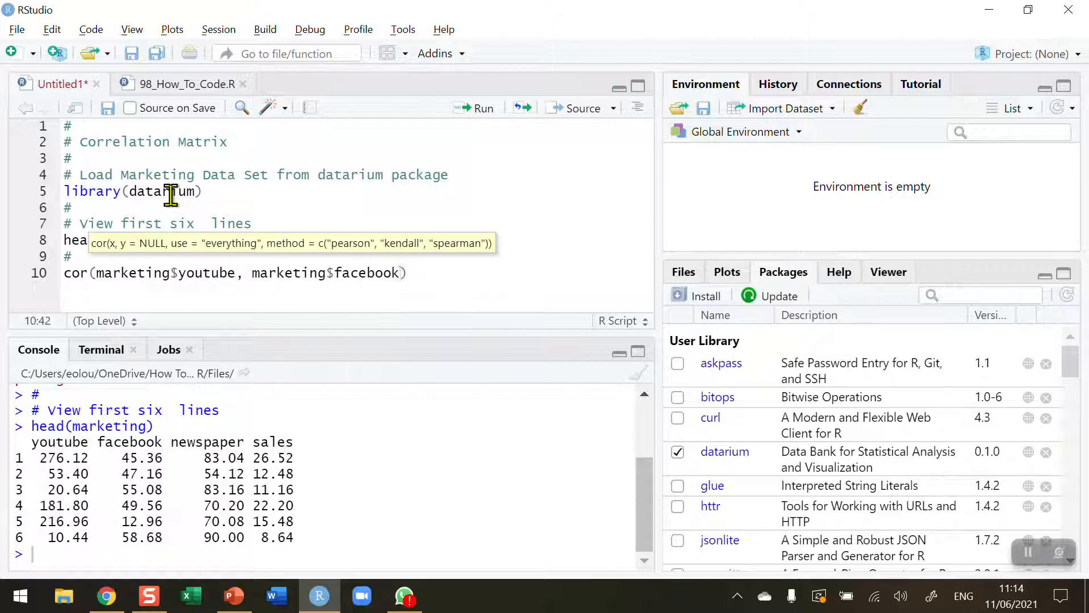
pyautogui.click(411, 272)
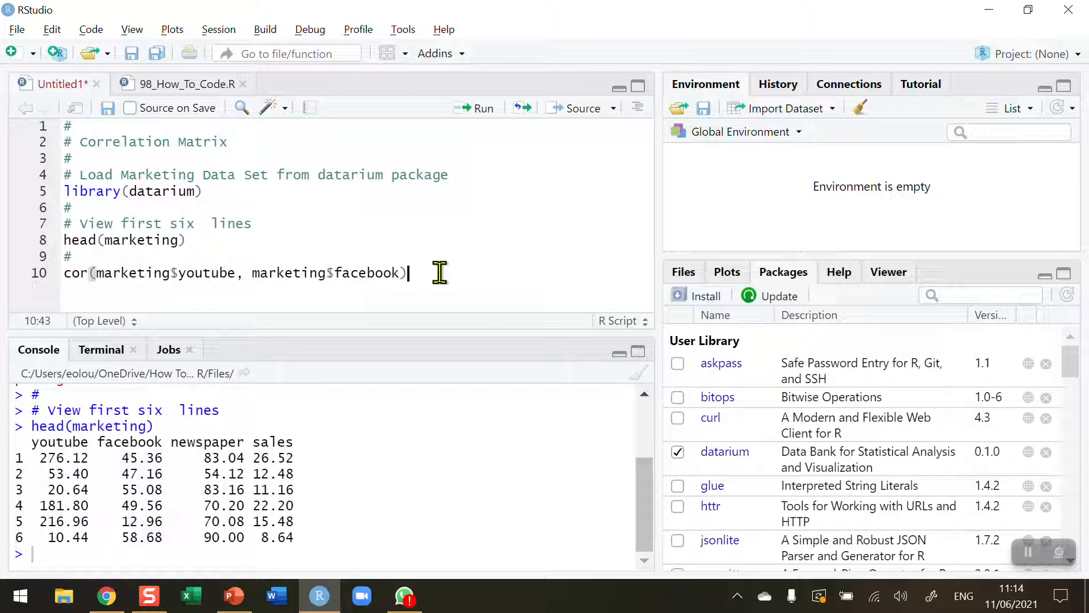
pyautogui.moveTo(458, 266)
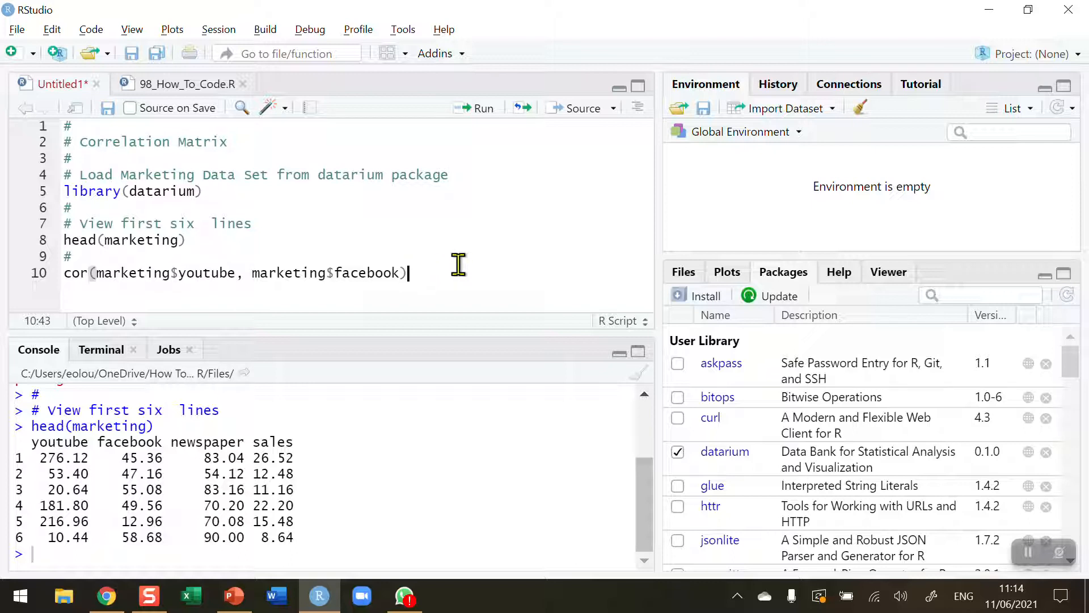
pyautogui.click(481, 108)
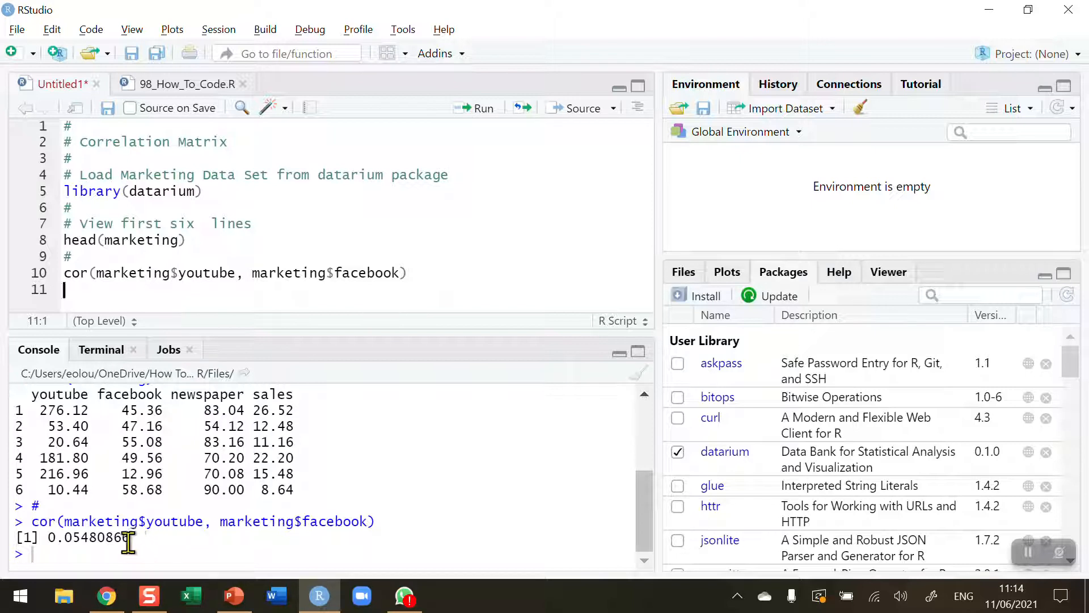
pyautogui.moveTo(167, 540)
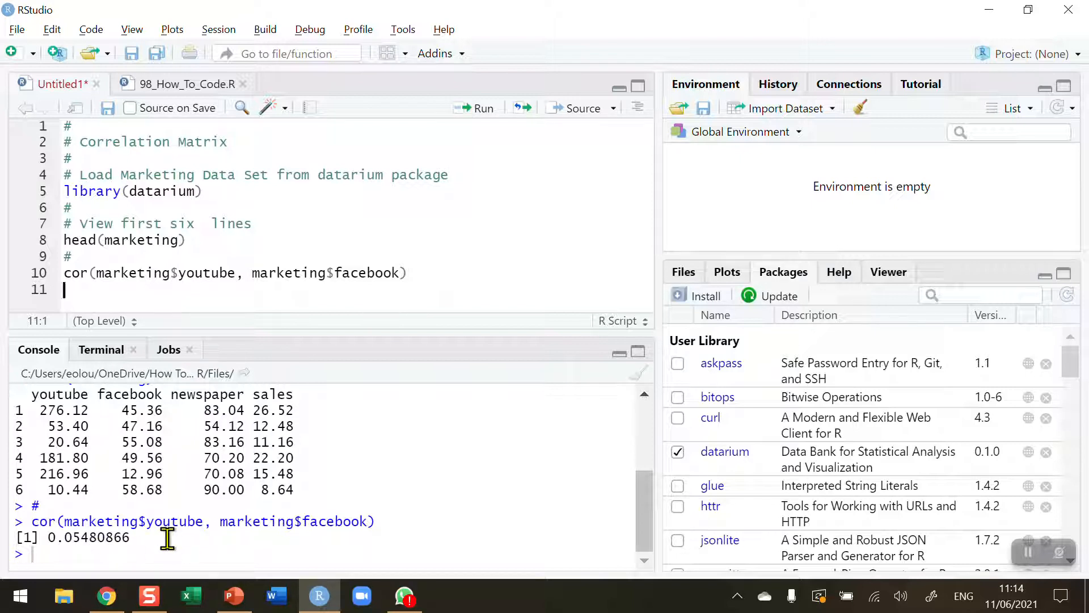
pyautogui.moveTo(203, 297)
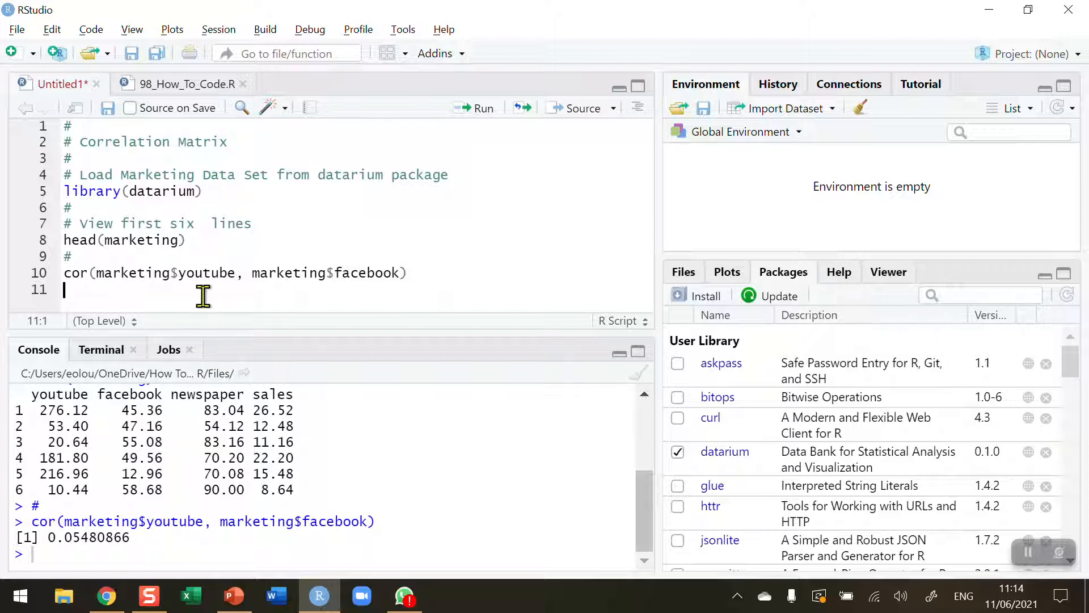
pyautogui.moveTo(171, 300)
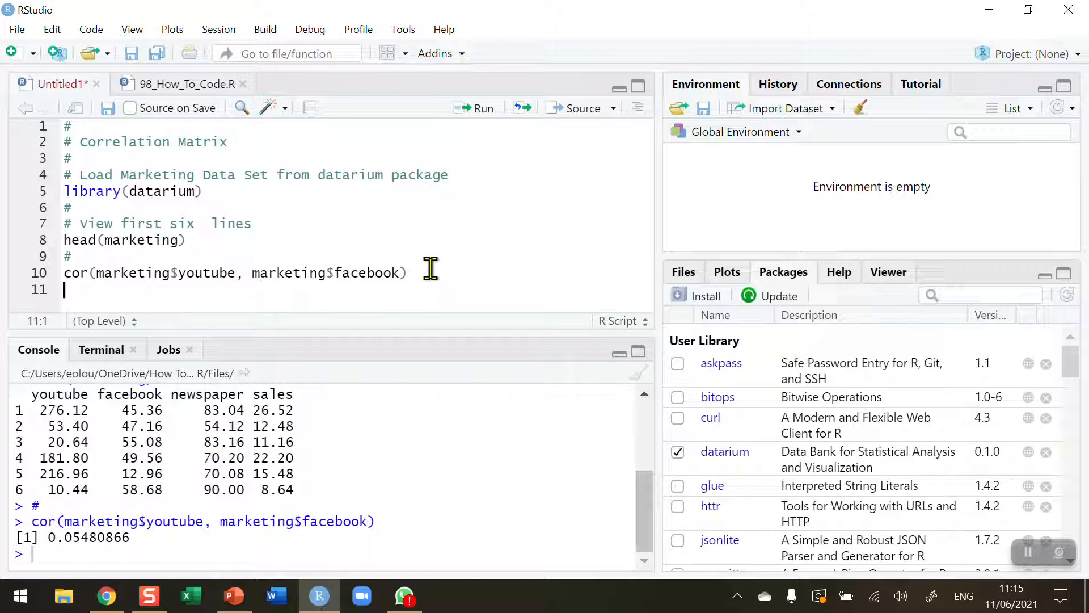
pyautogui.moveTo(330, 299)
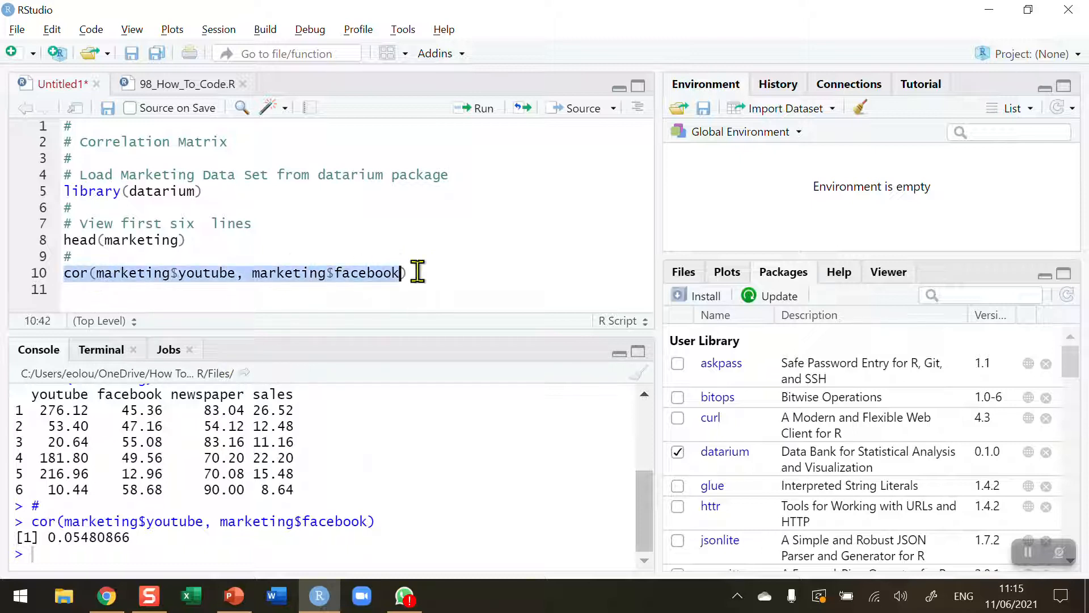
# - Paste the correlation onto line 11 and change it to cor(marketing$youtube, marketing$newspaper)
pyautogui.rightClick(408, 272)
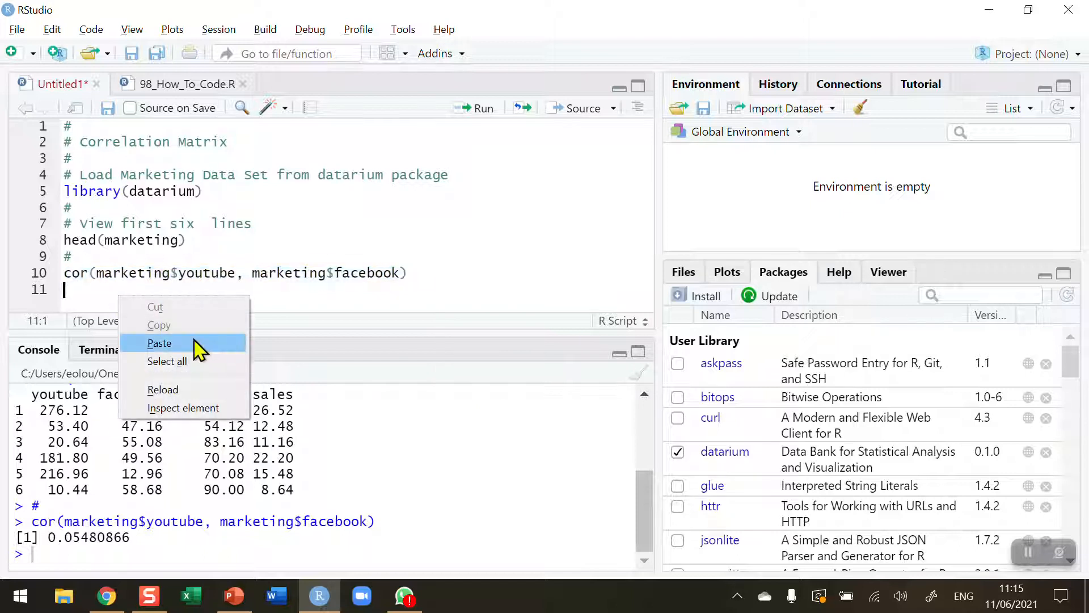
pyautogui.click(159, 343)
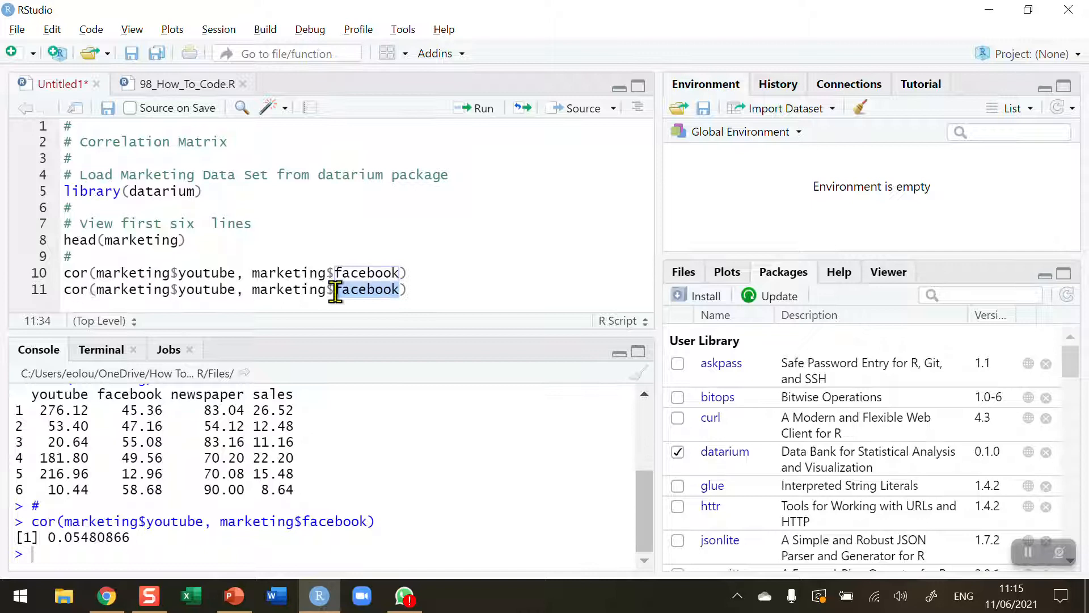
pyautogui.write('newspaper')
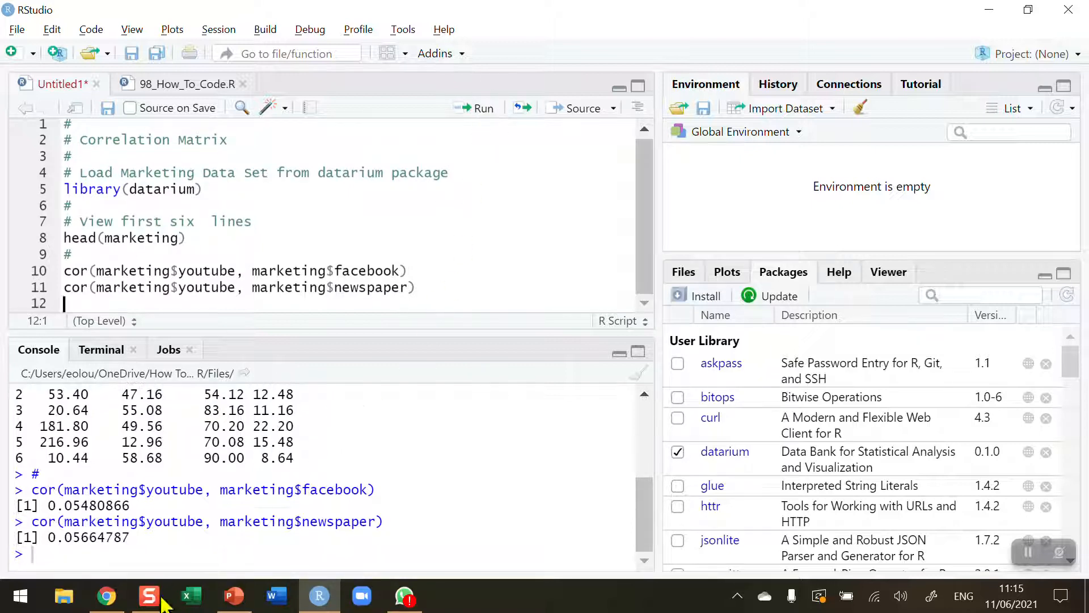
pyautogui.moveTo(456, 445)
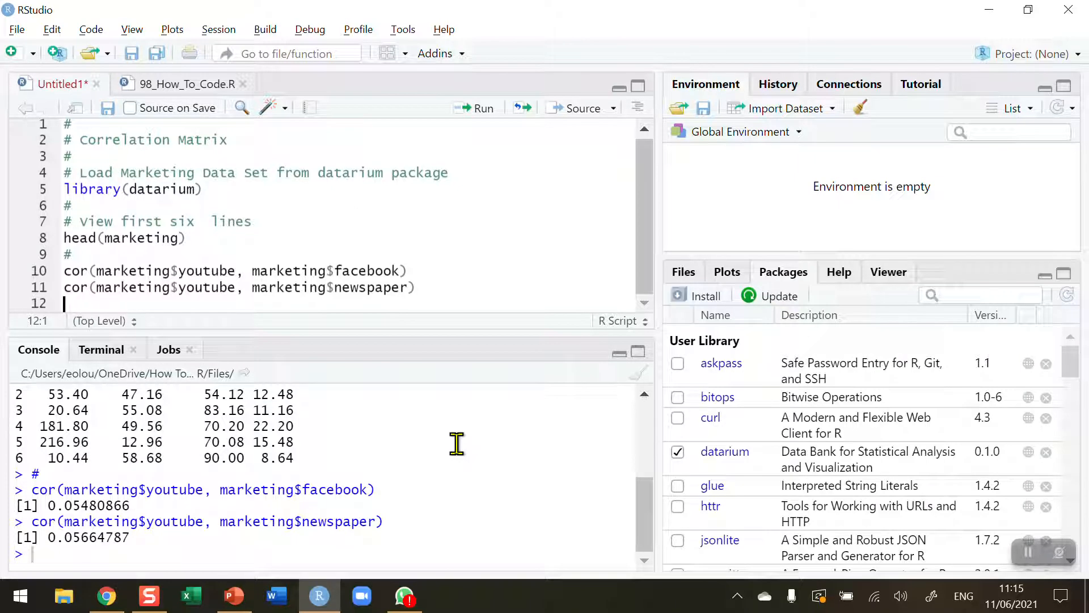
pyautogui.moveTo(426, 398)
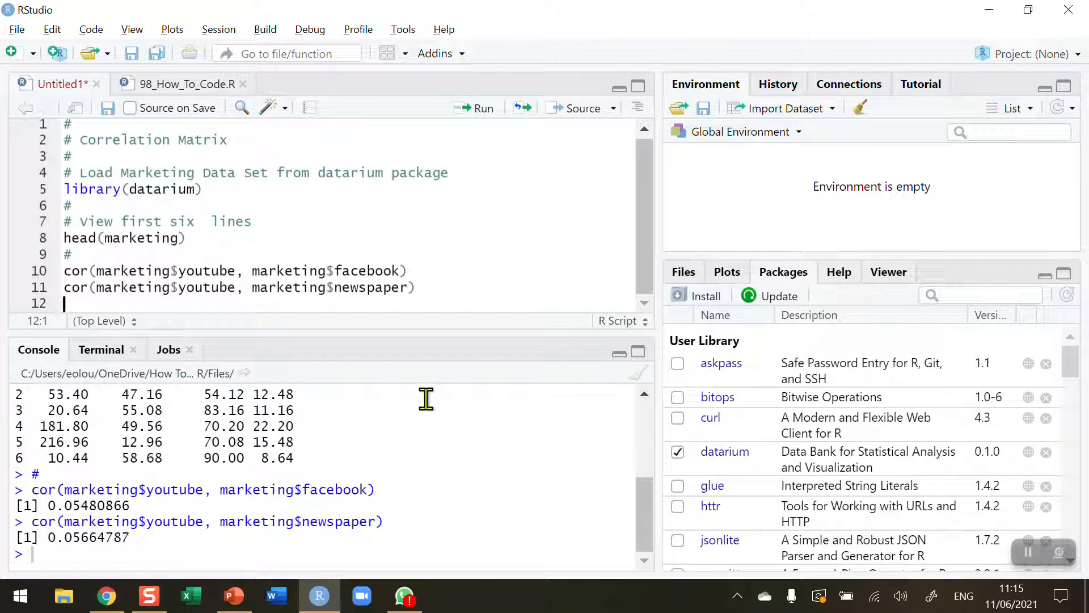
pyautogui.click(413, 287)
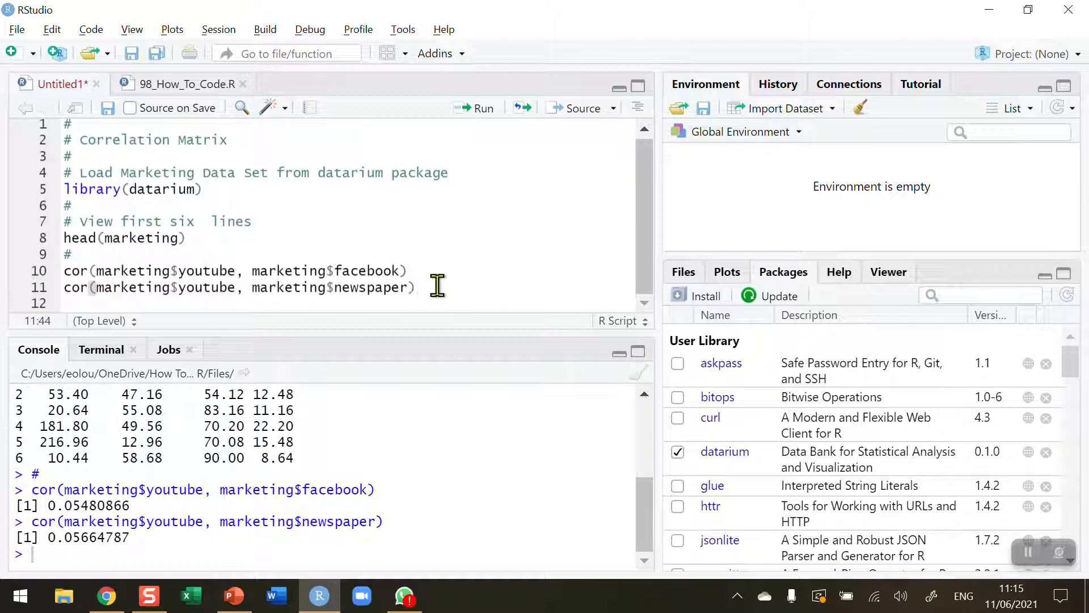
# - Add cor(marketing) on a new line below the pairwise correlations, not yet run
pyautogui.press('Return')
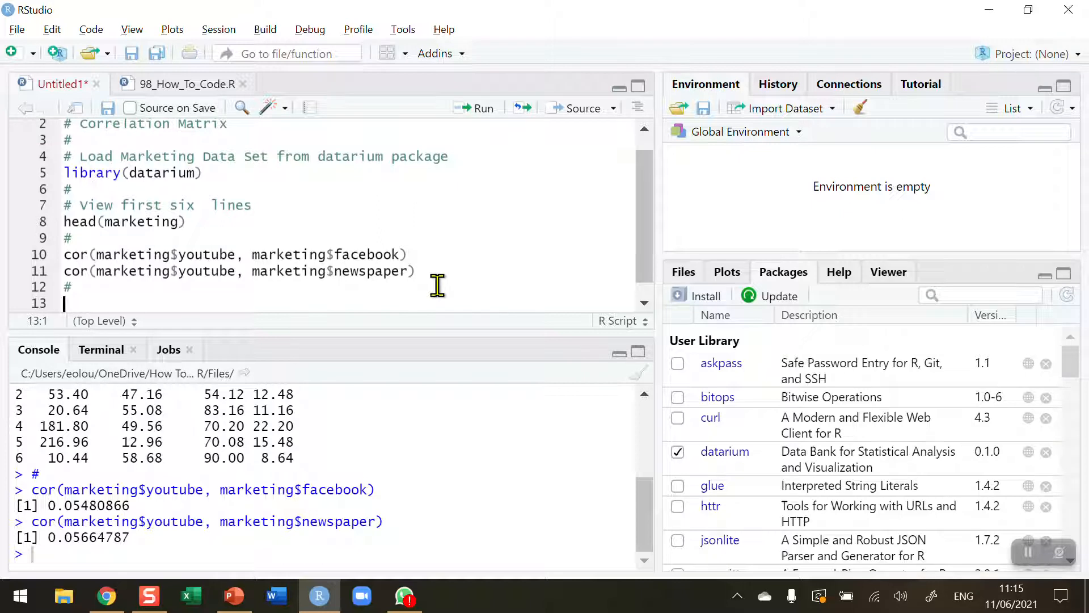
pyautogui.write('cor(marketing')
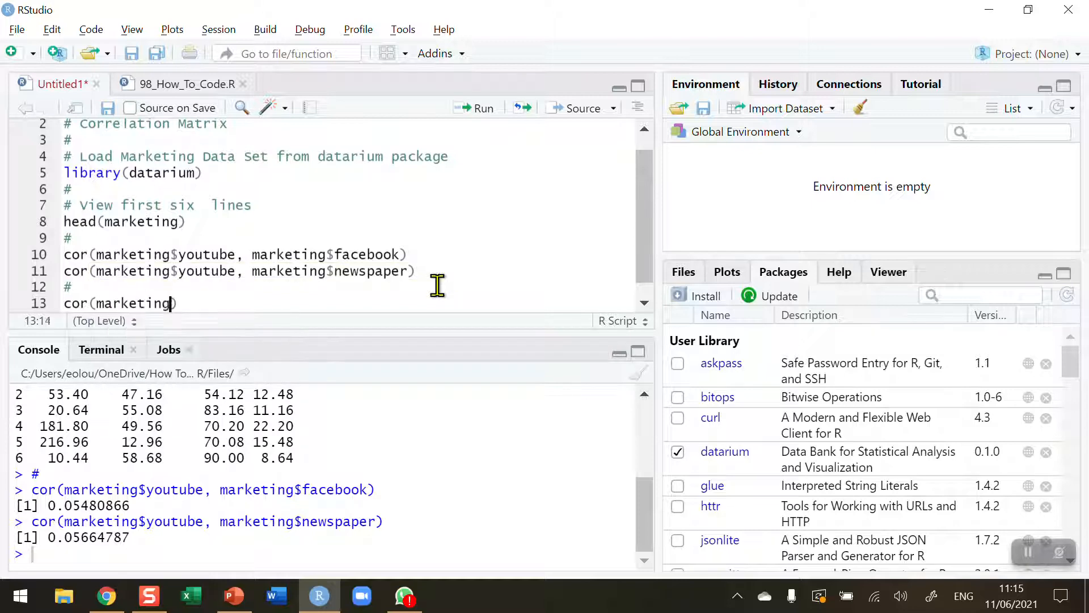
pyautogui.click(179, 303)
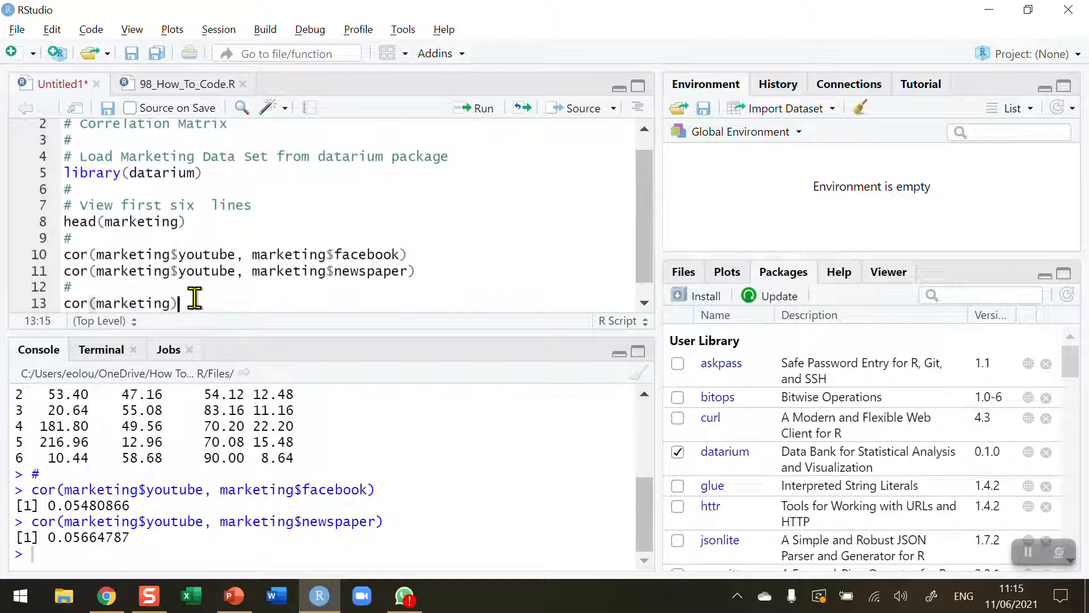
pyautogui.moveTo(334, 239)
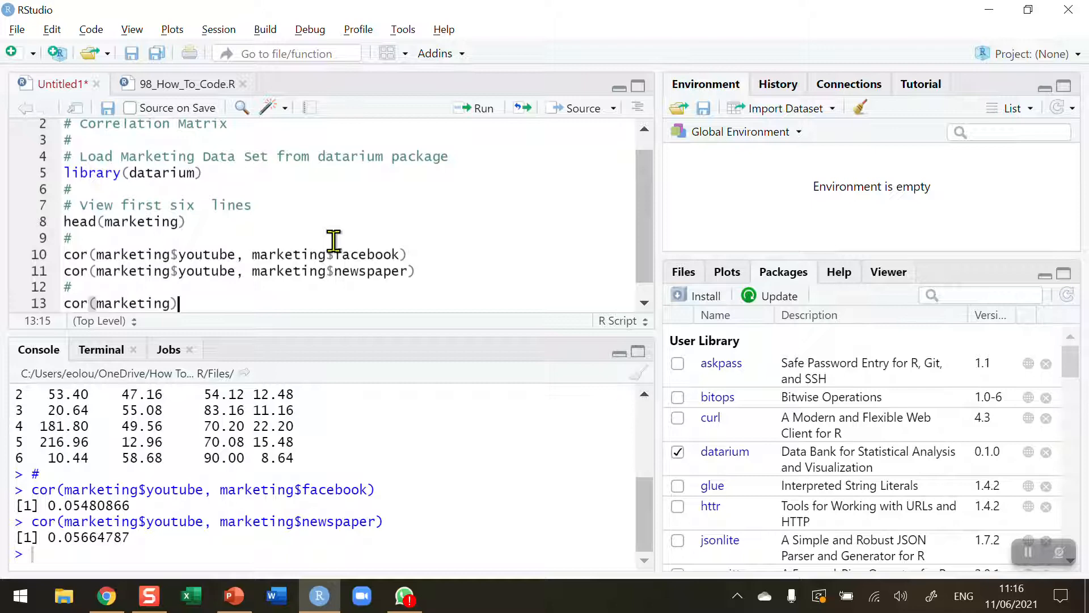
pyautogui.moveTo(194, 300)
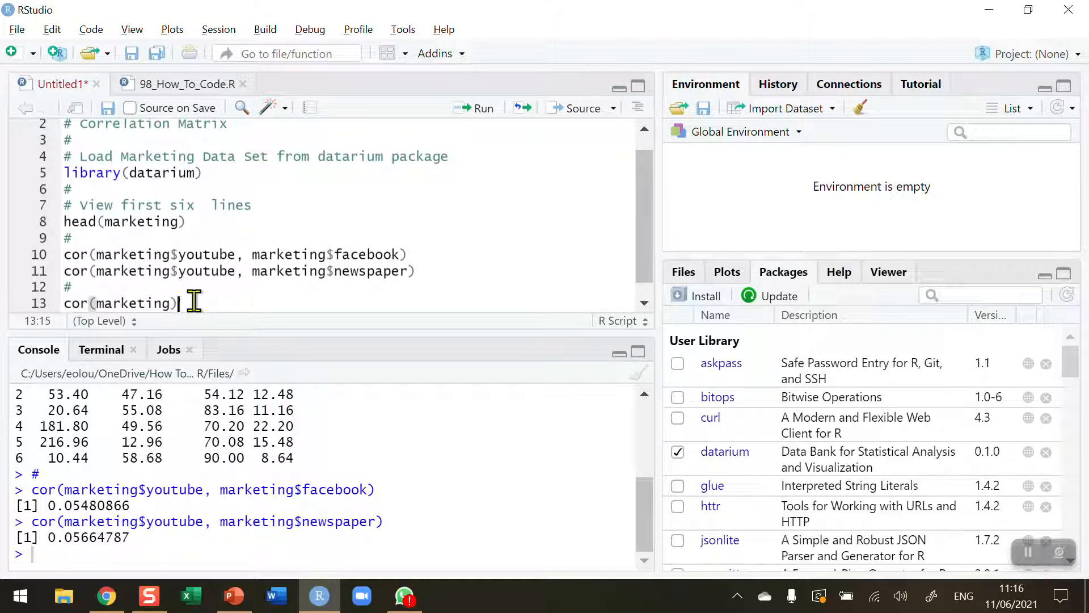
pyautogui.scroll(3)
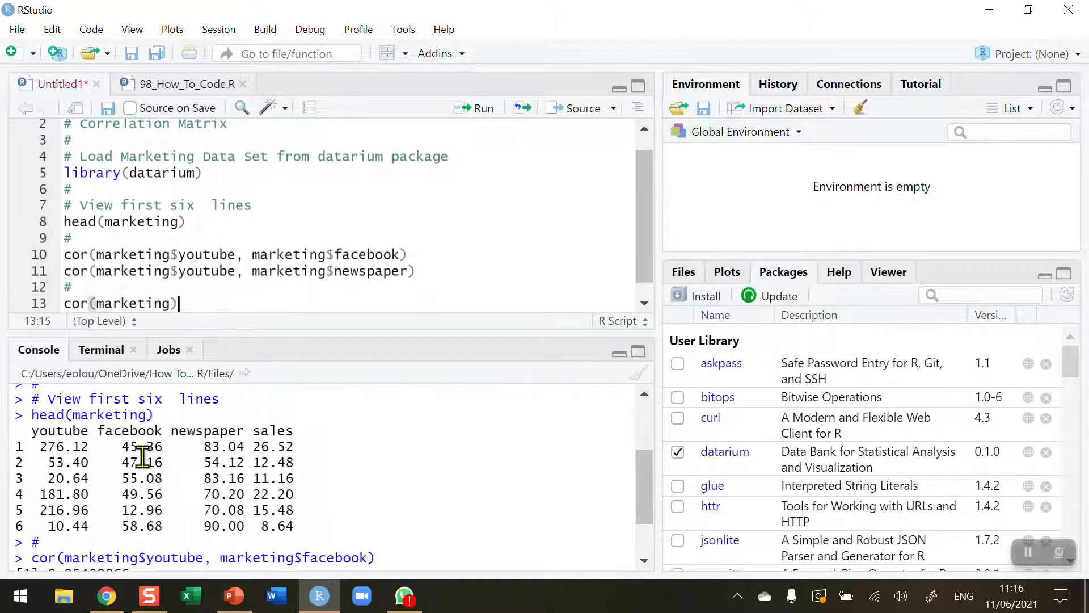
pyautogui.moveTo(229, 341)
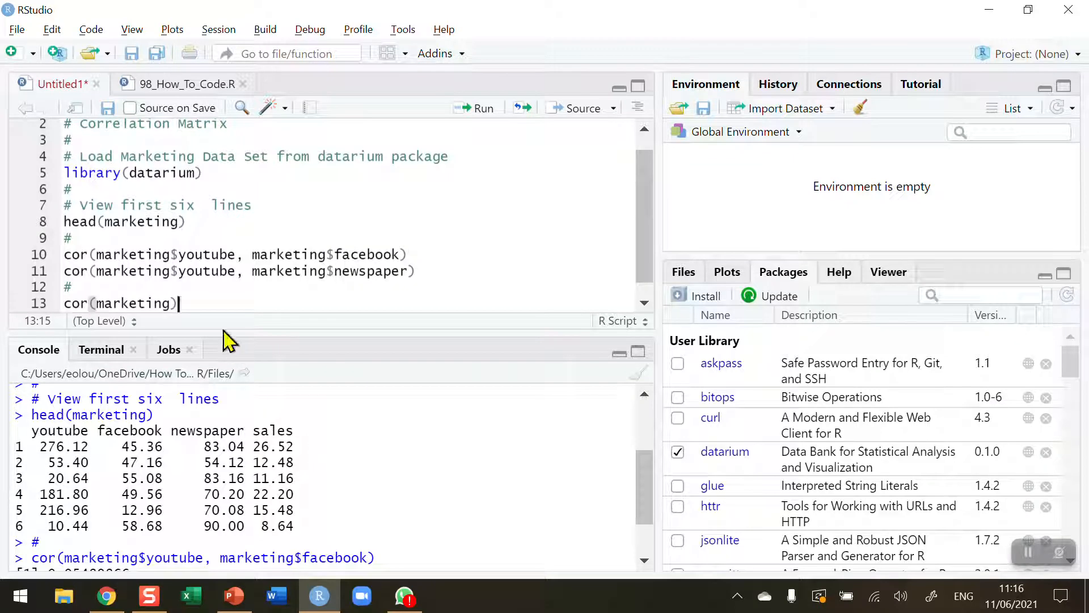
pyautogui.moveTo(469, 175)
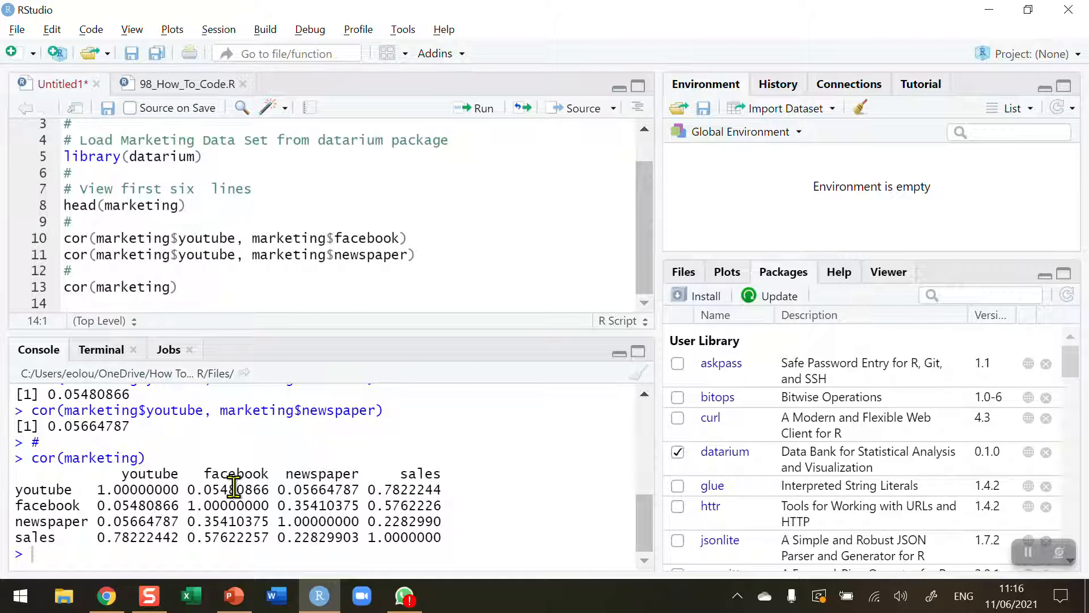
pyautogui.moveTo(191, 501)
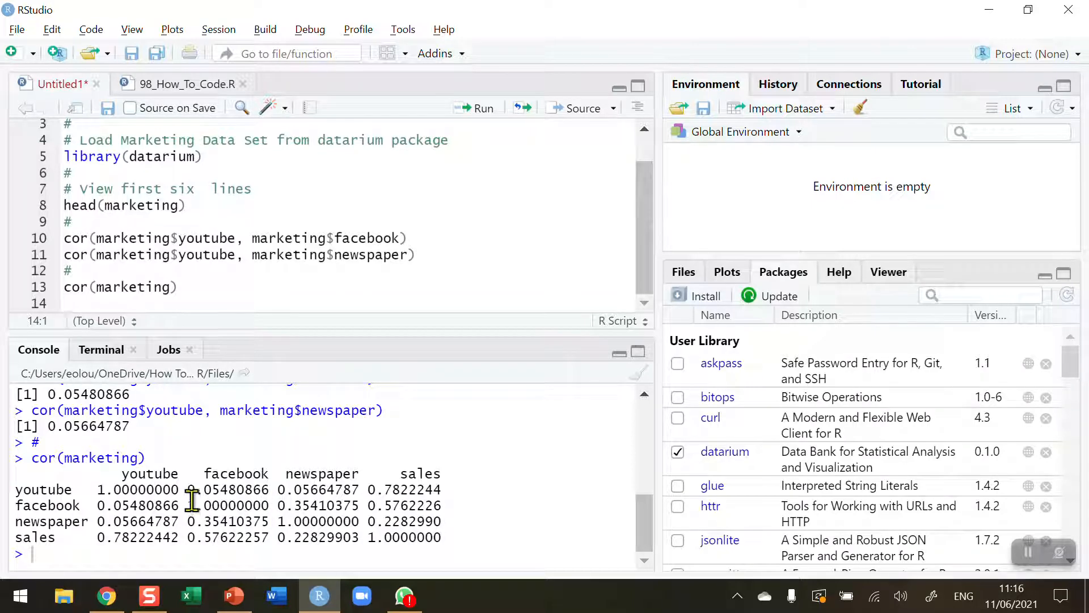
pyautogui.moveTo(98, 490)
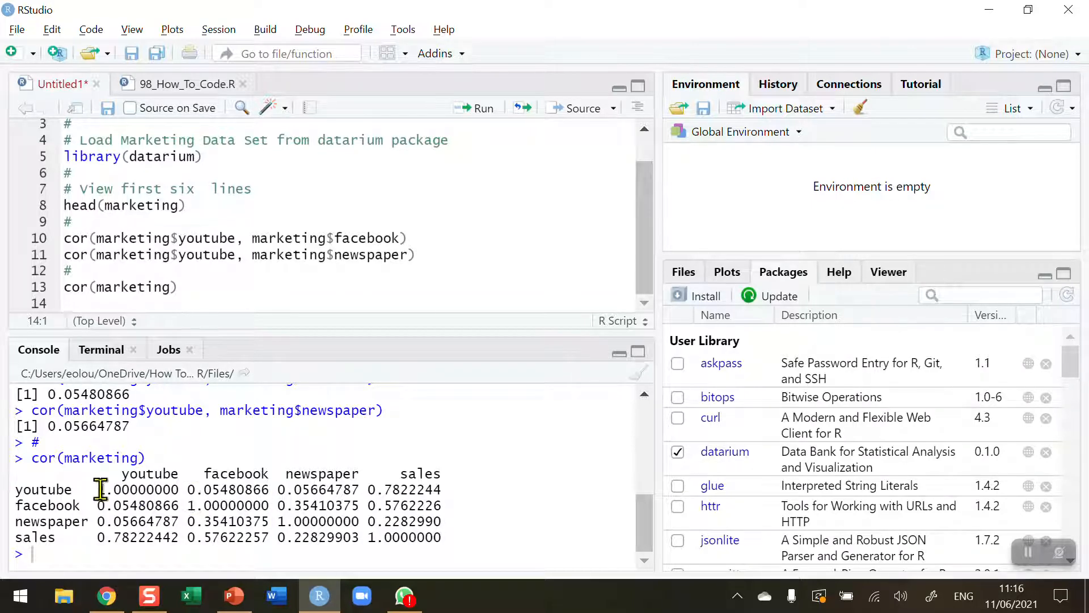
pyautogui.doubleClick(143, 489)
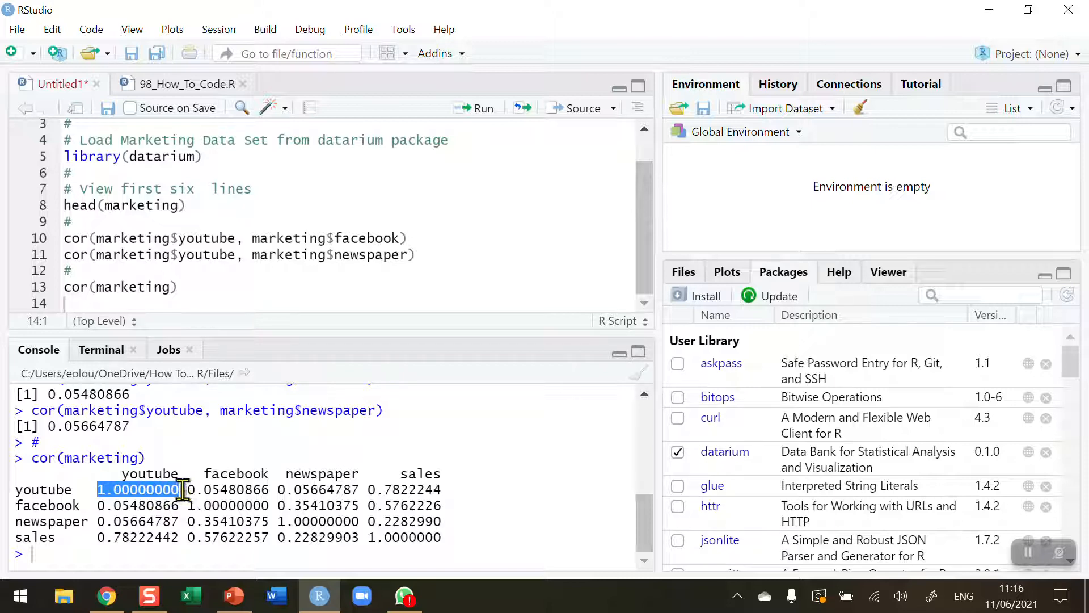
pyautogui.moveTo(206, 452)
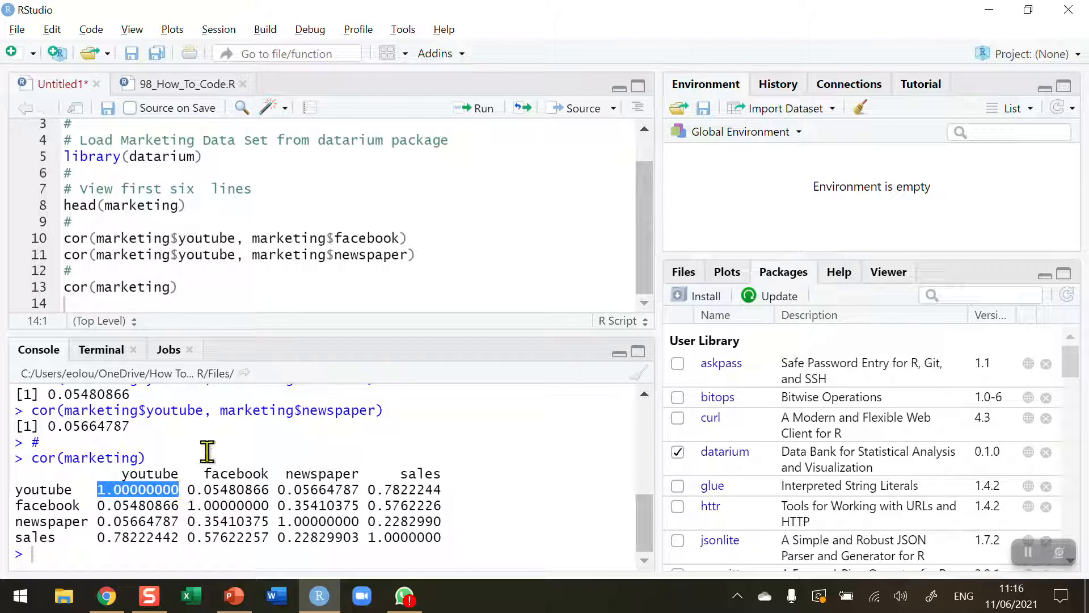
pyautogui.moveTo(207, 506)
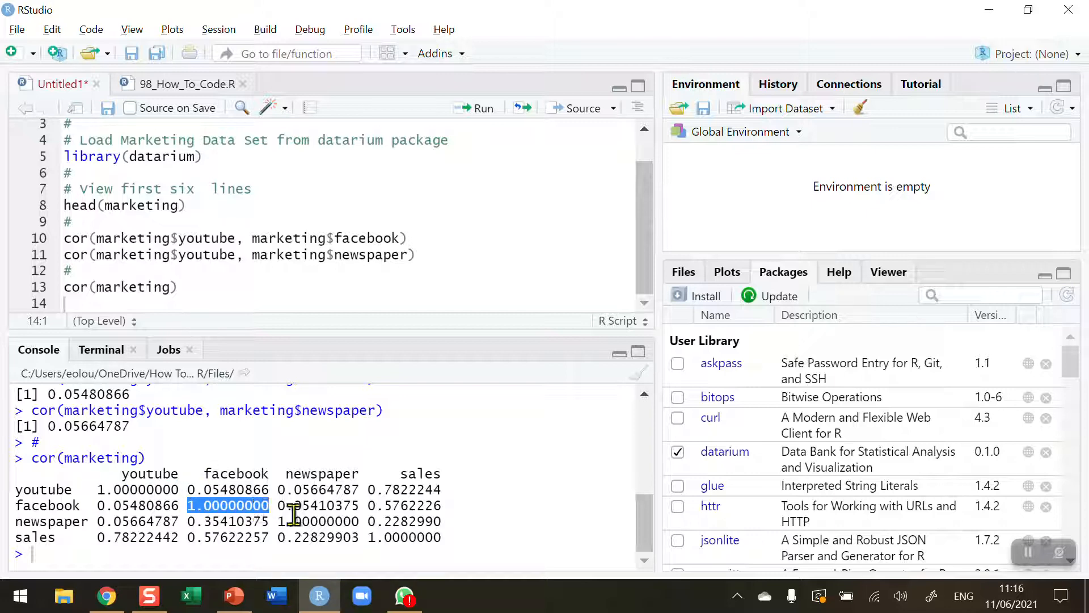
pyautogui.doubleClick(316, 521)
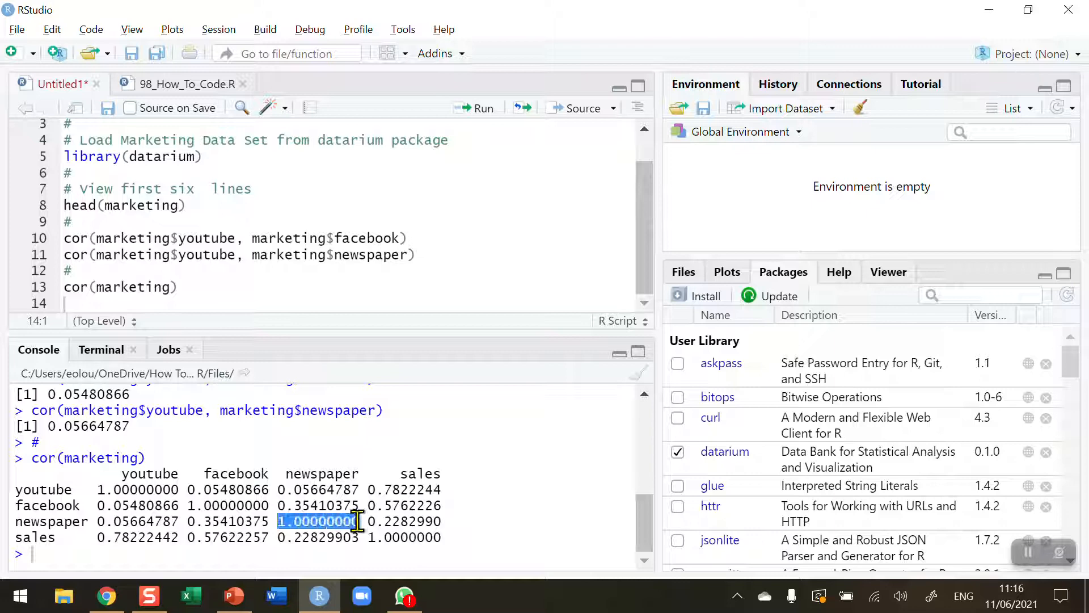
pyautogui.click(408, 536)
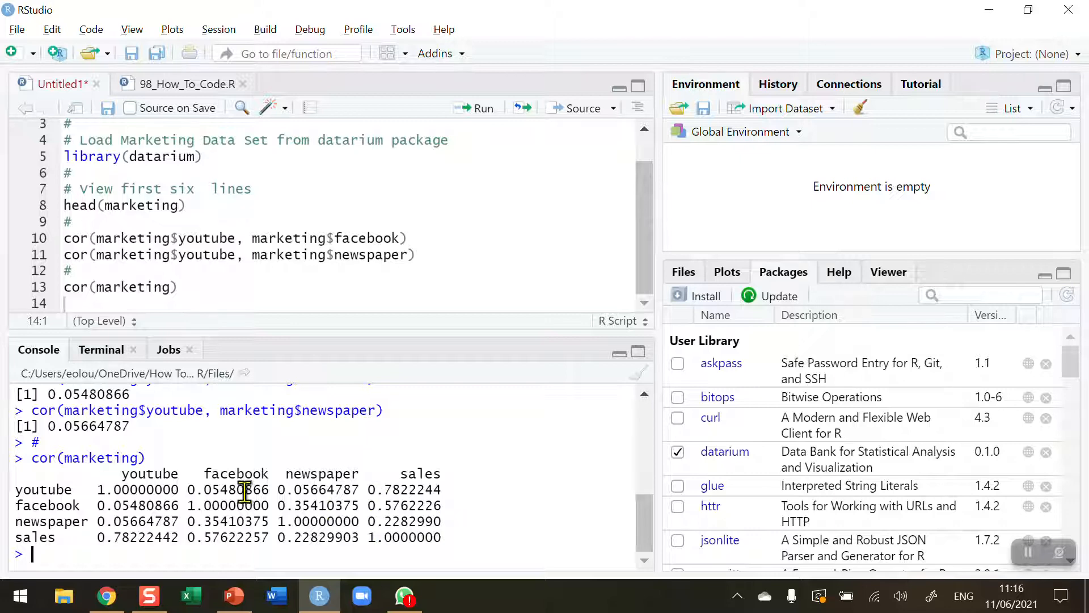
pyautogui.doubleClick(222, 489)
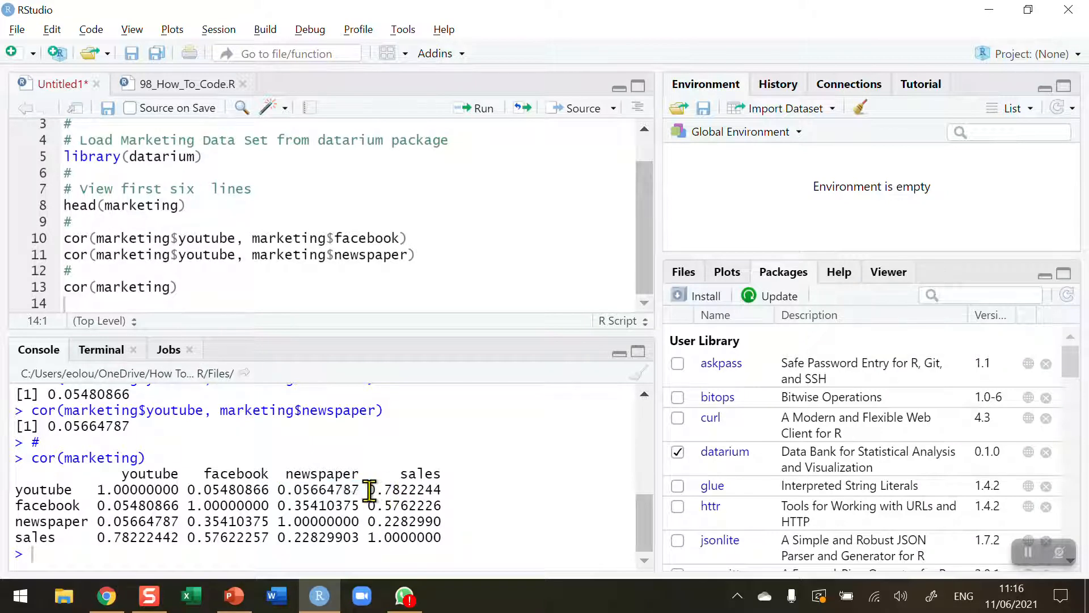
pyautogui.doubleClick(138, 505)
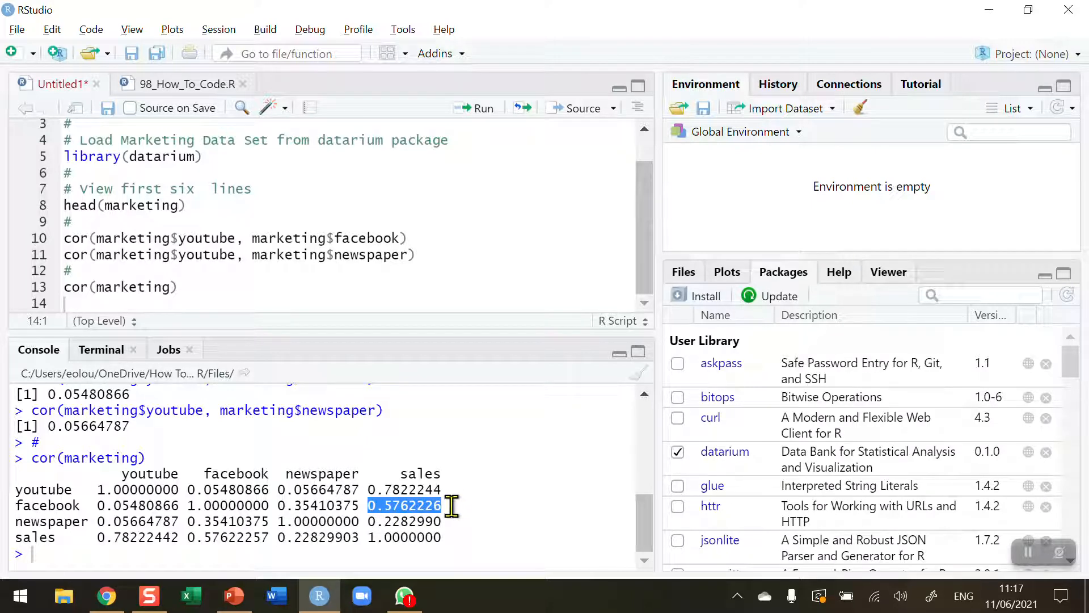
pyautogui.moveTo(135, 530)
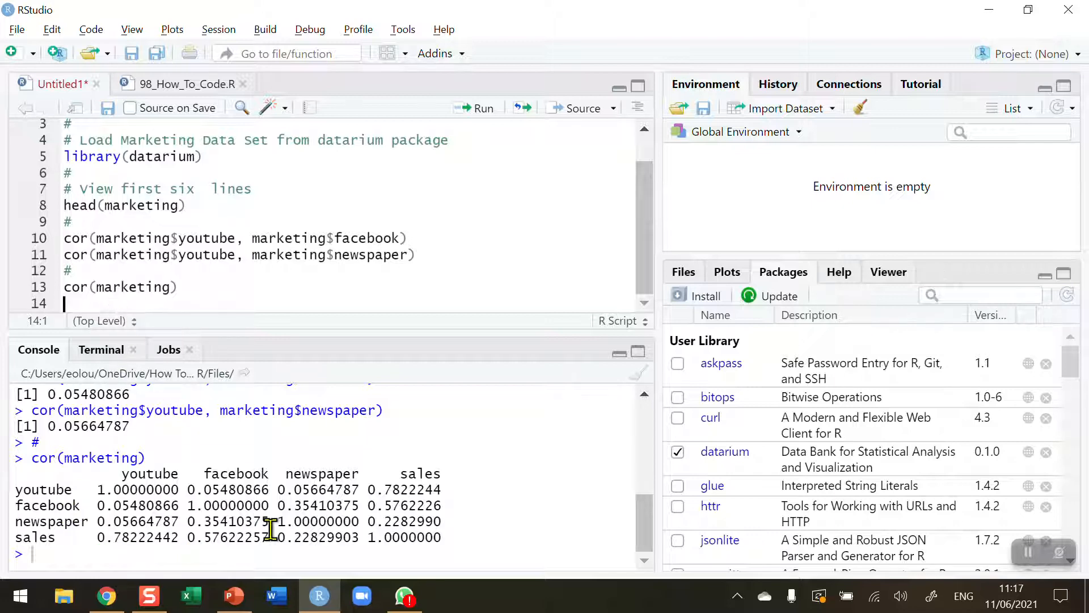
pyautogui.moveTo(319, 596)
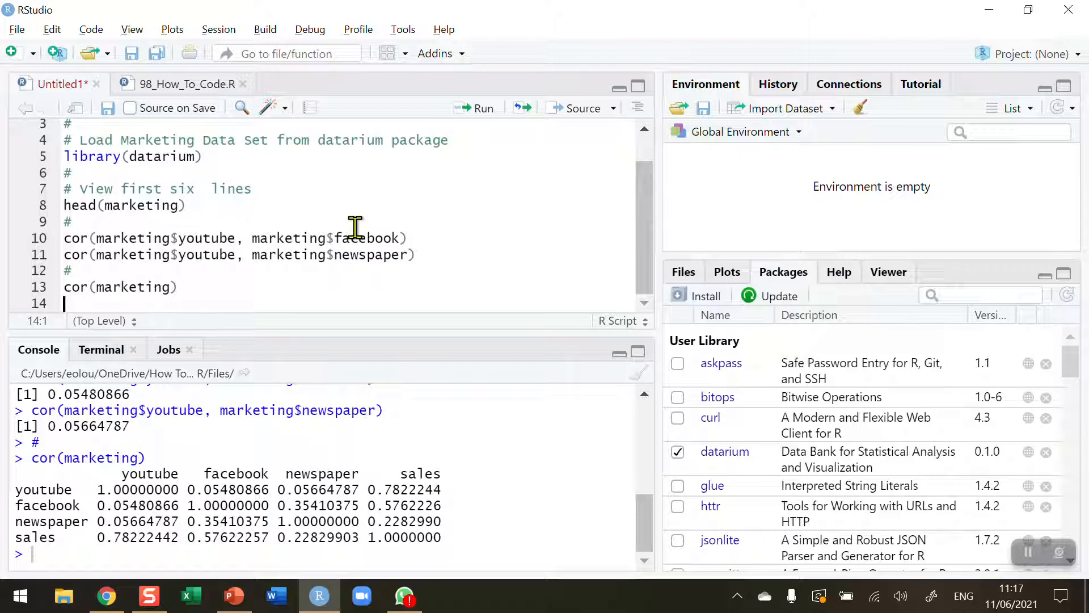
# - Add cor(marketing, method = "pearson") on line 14 and run it, printing the 4×4 matrix
pyautogui.write('cor(m')
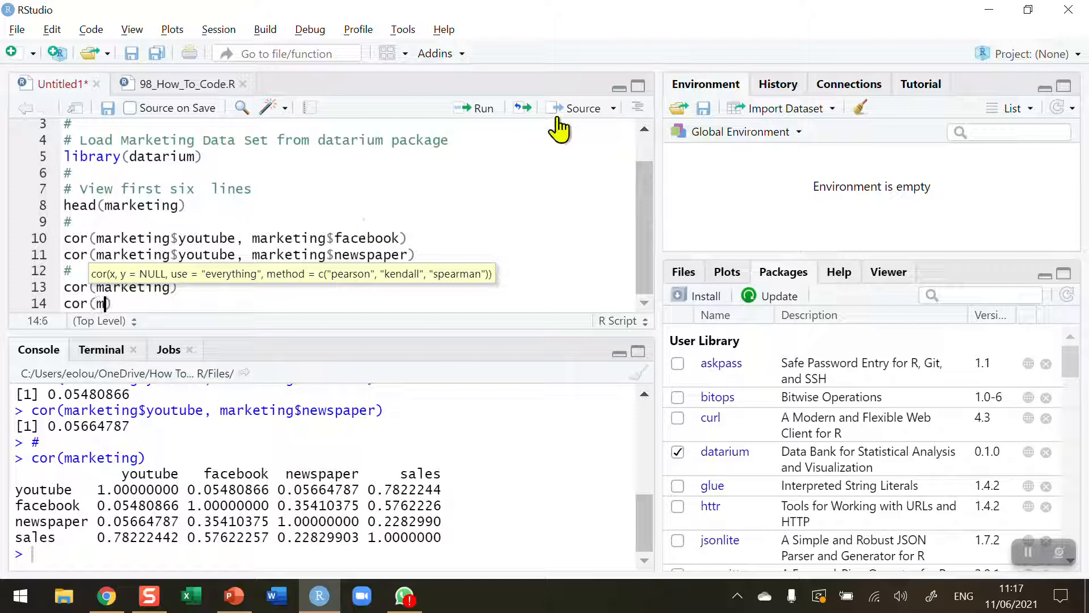
pyautogui.write('arketing,')
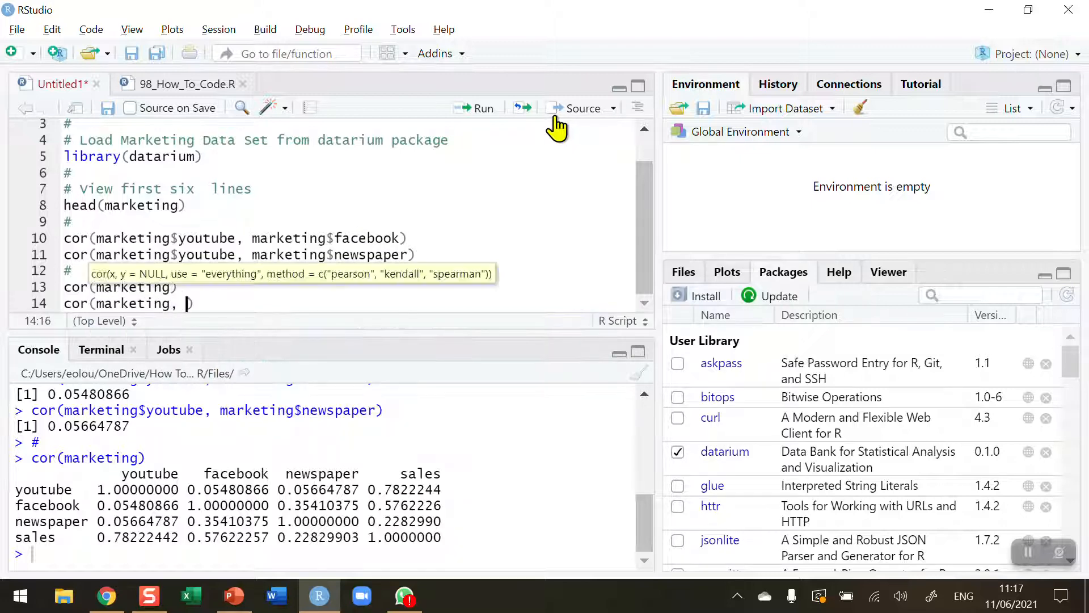
pyautogui.write('me')
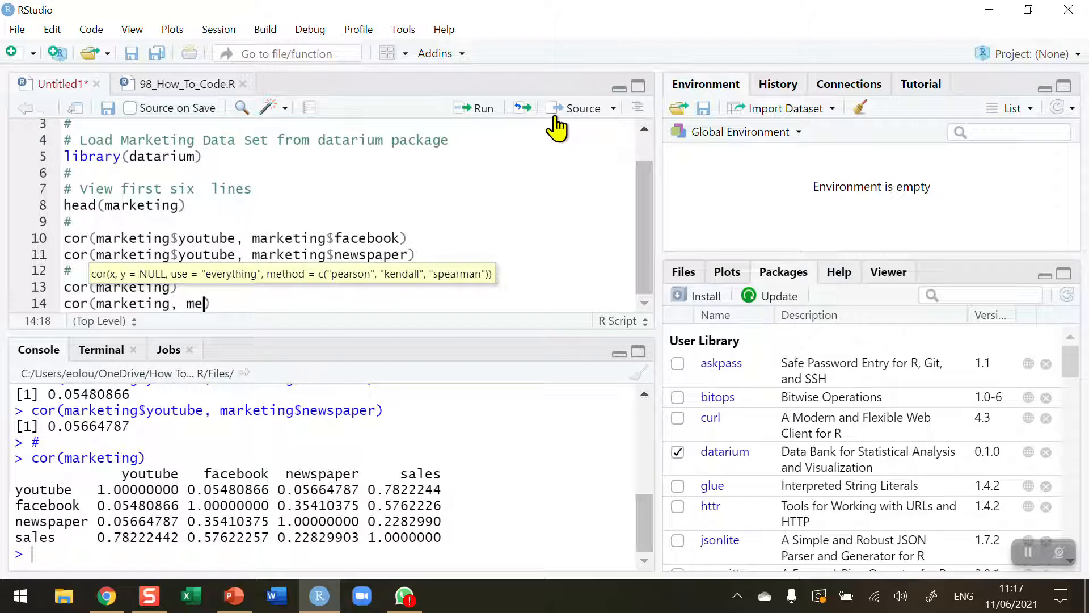
pyautogui.write('thod = "pears')
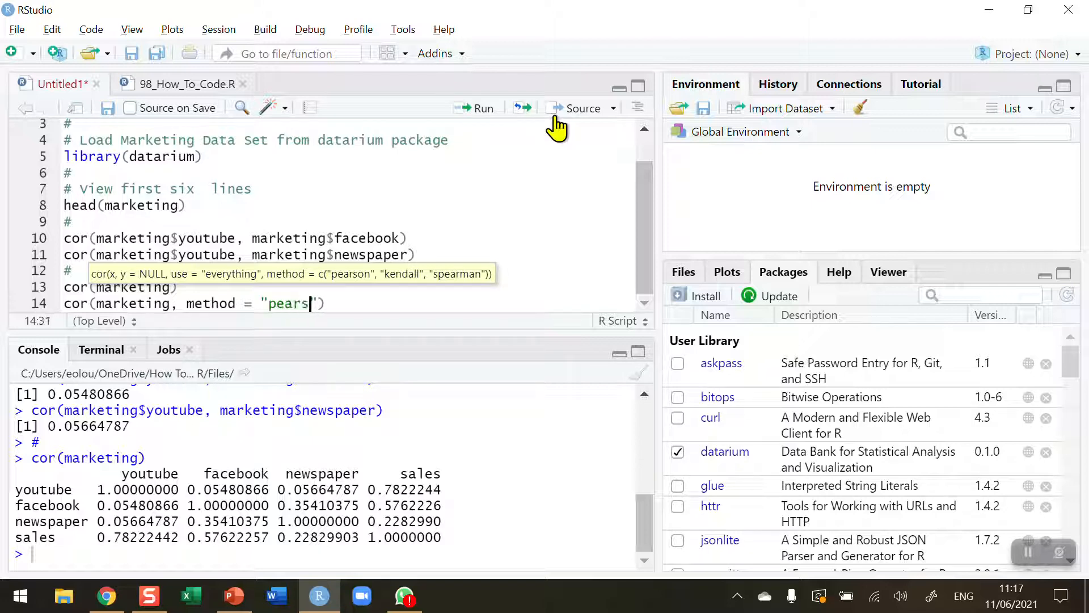
pyautogui.write('on')
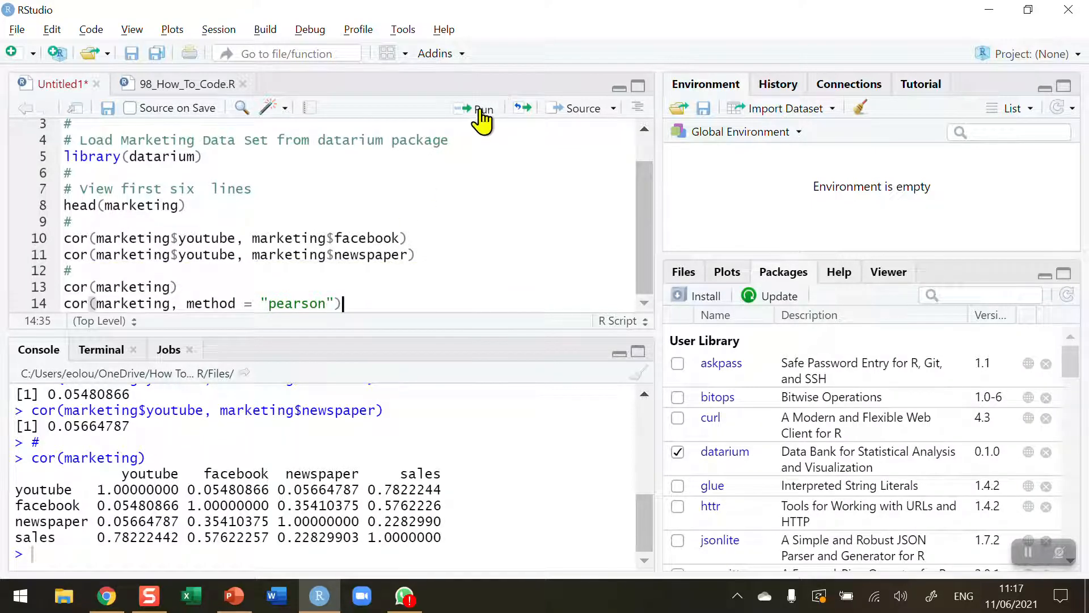
pyautogui.click(481, 108)
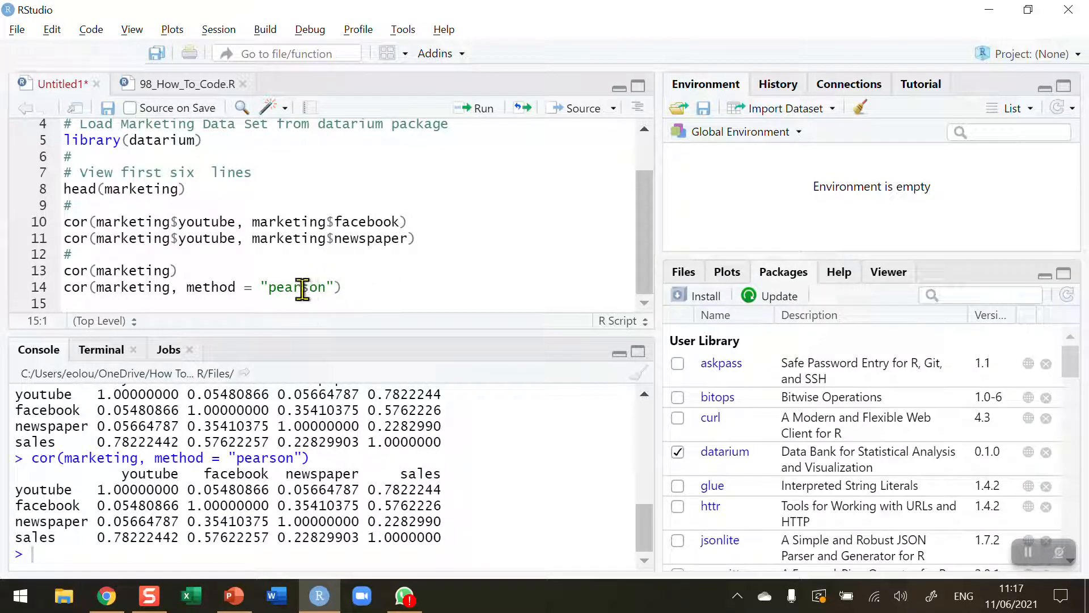
pyautogui.moveTo(374, 287)
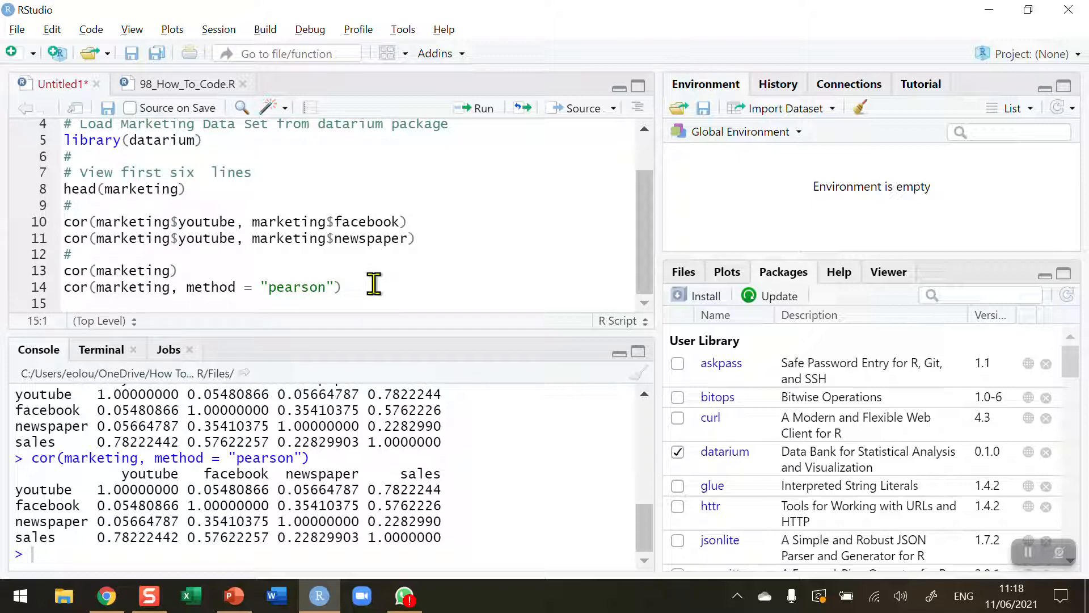
# - Start a '#' comment on line 15 below the Pearson correlation line
pyautogui.click(342, 287)
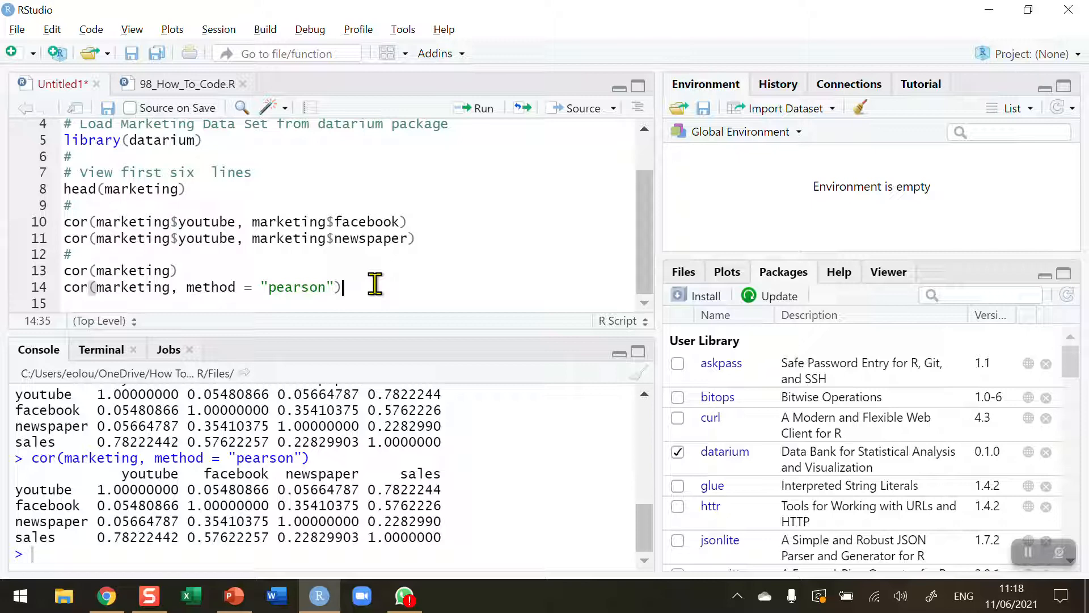
pyautogui.write('#')
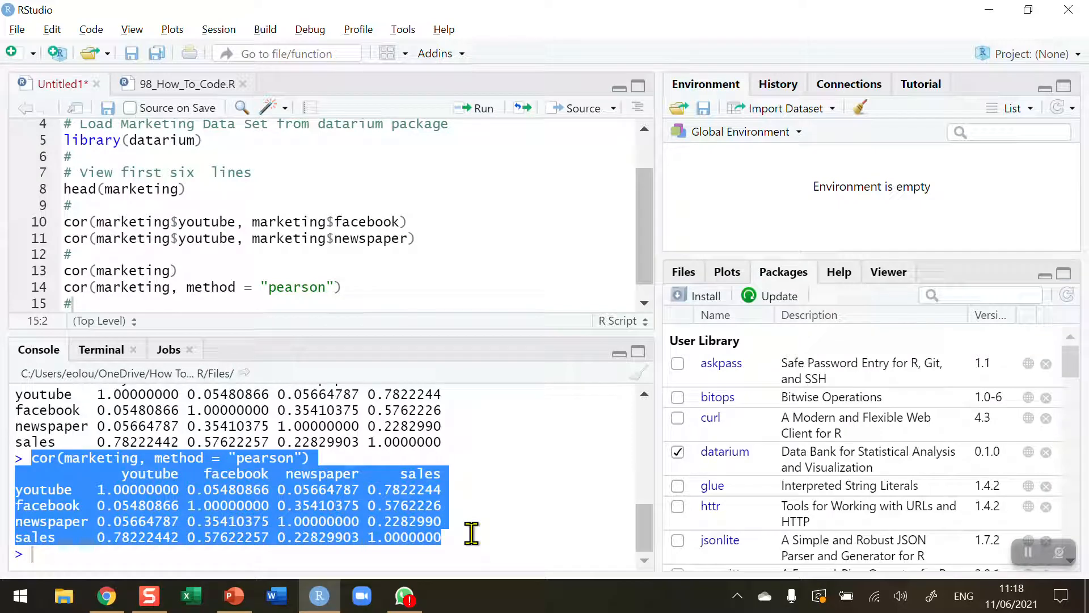
pyautogui.moveTo(1014, 545)
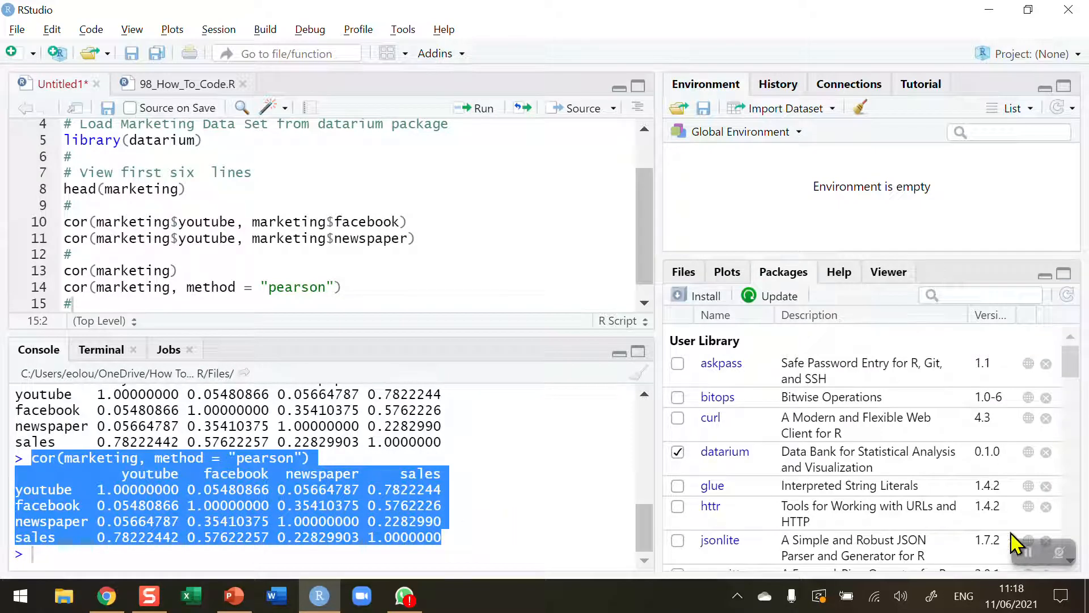